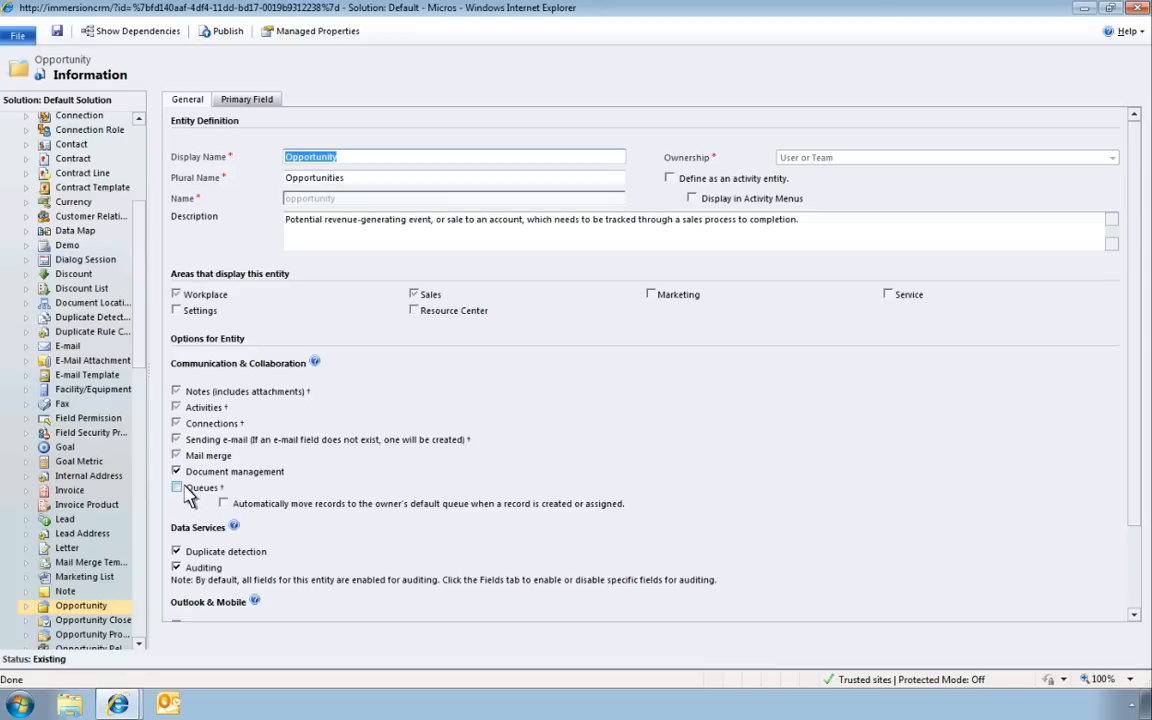
Step: Enable Queues on the Opportunity entity, save the change and publish it
click(176, 488)
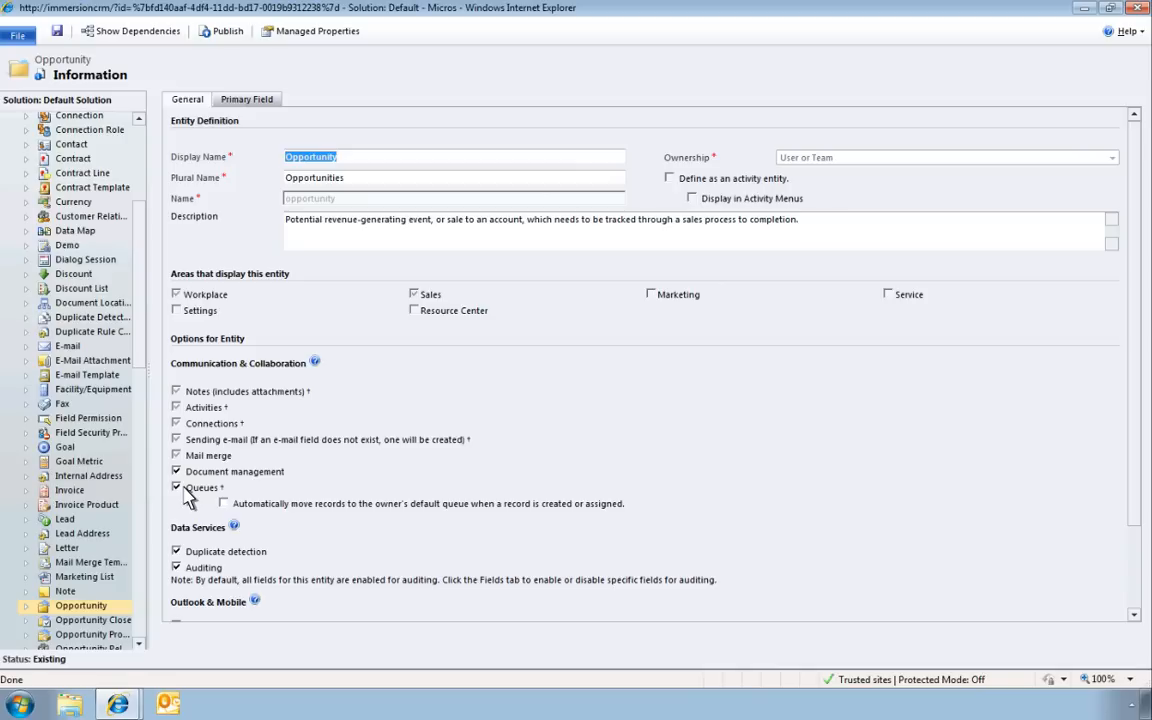
click(56, 32)
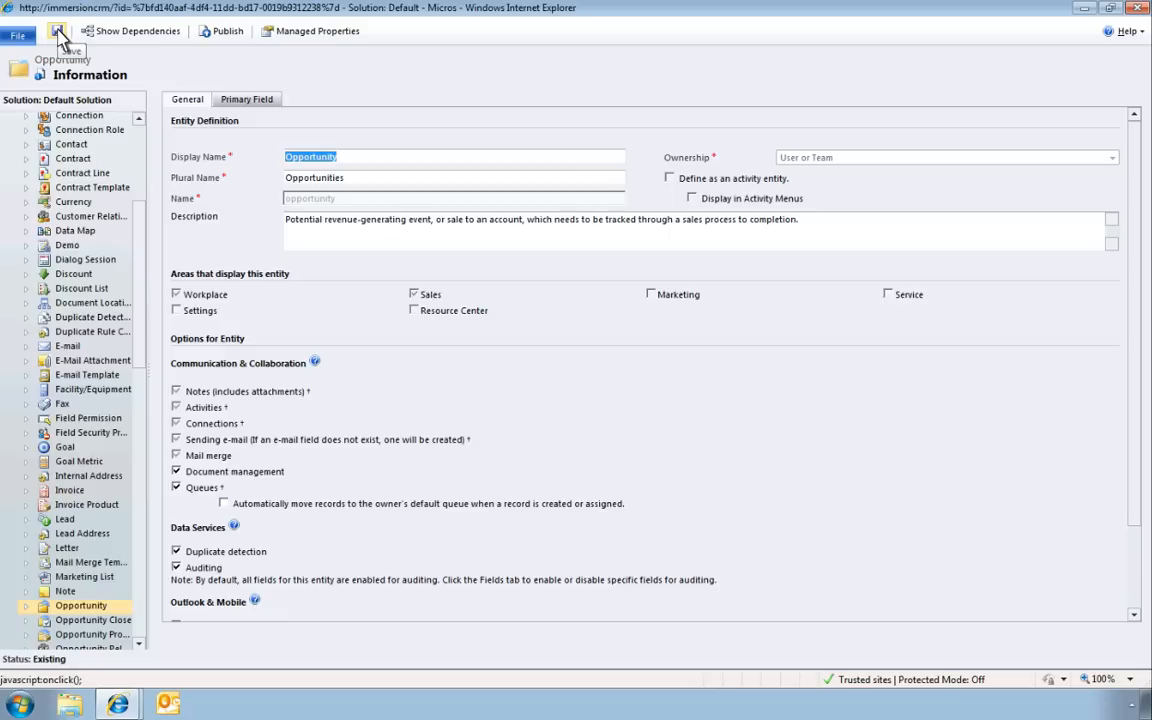
mouse_move(228, 32)
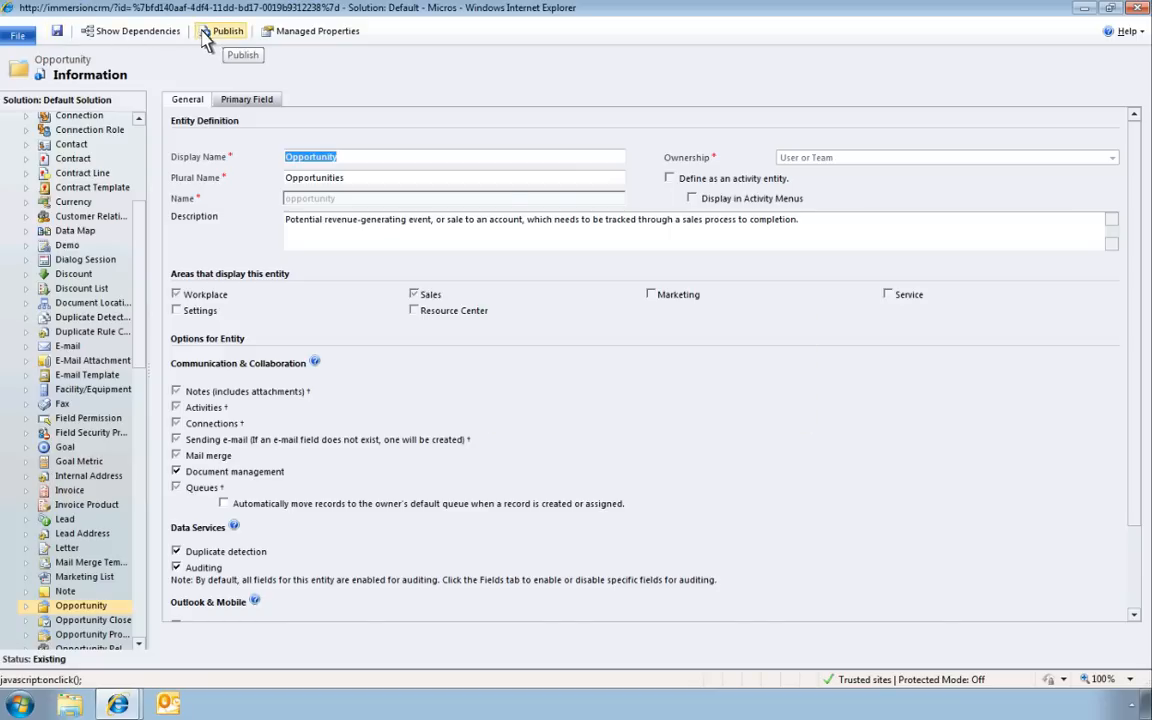
click(228, 30)
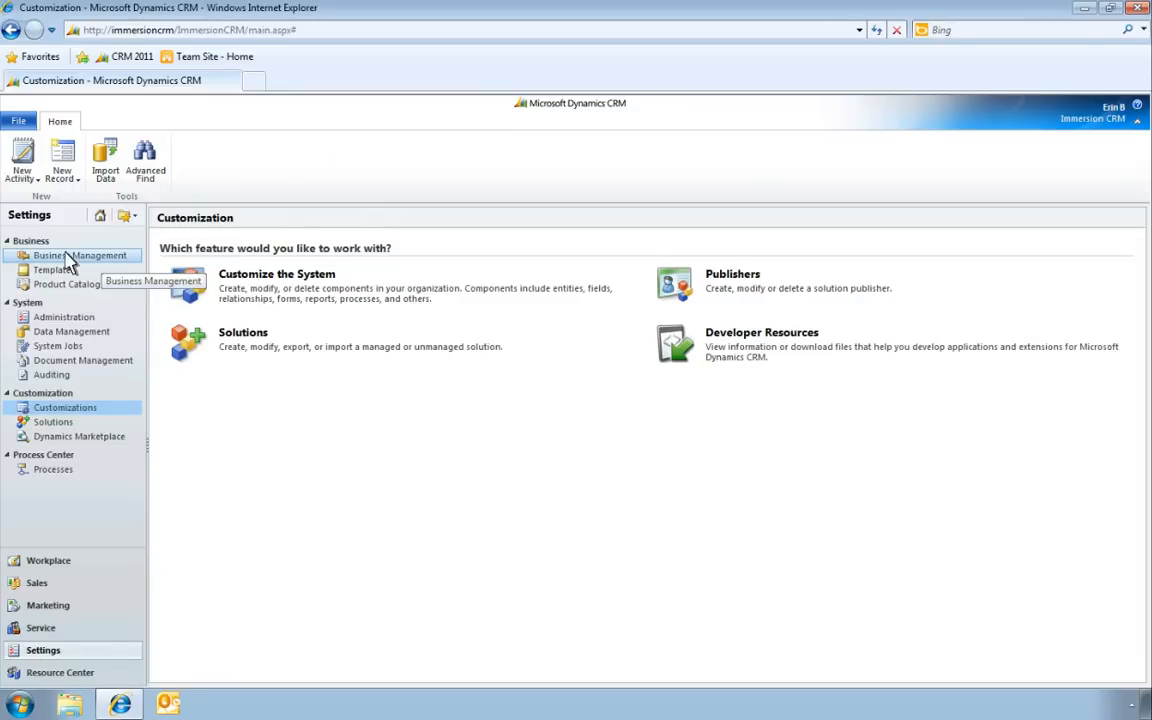
Step: Under Business Management > Queues, create and save a queue named Big Deal Opportunities
click(80, 256)
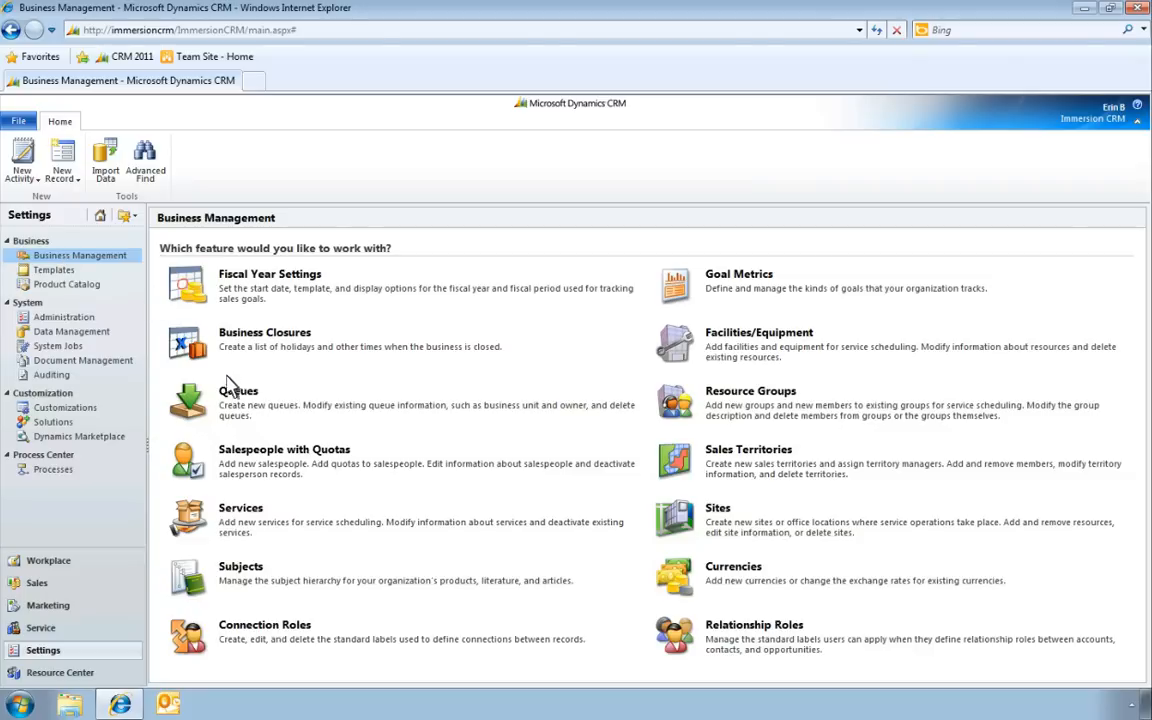
click(238, 390)
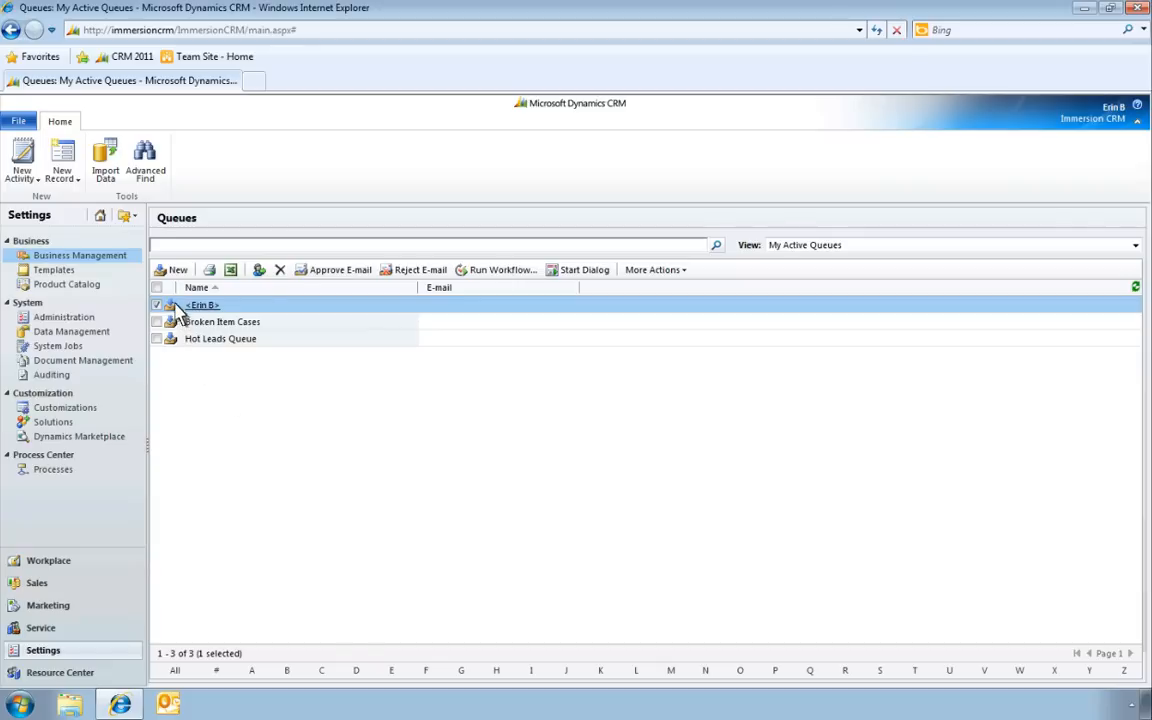
click(178, 268)
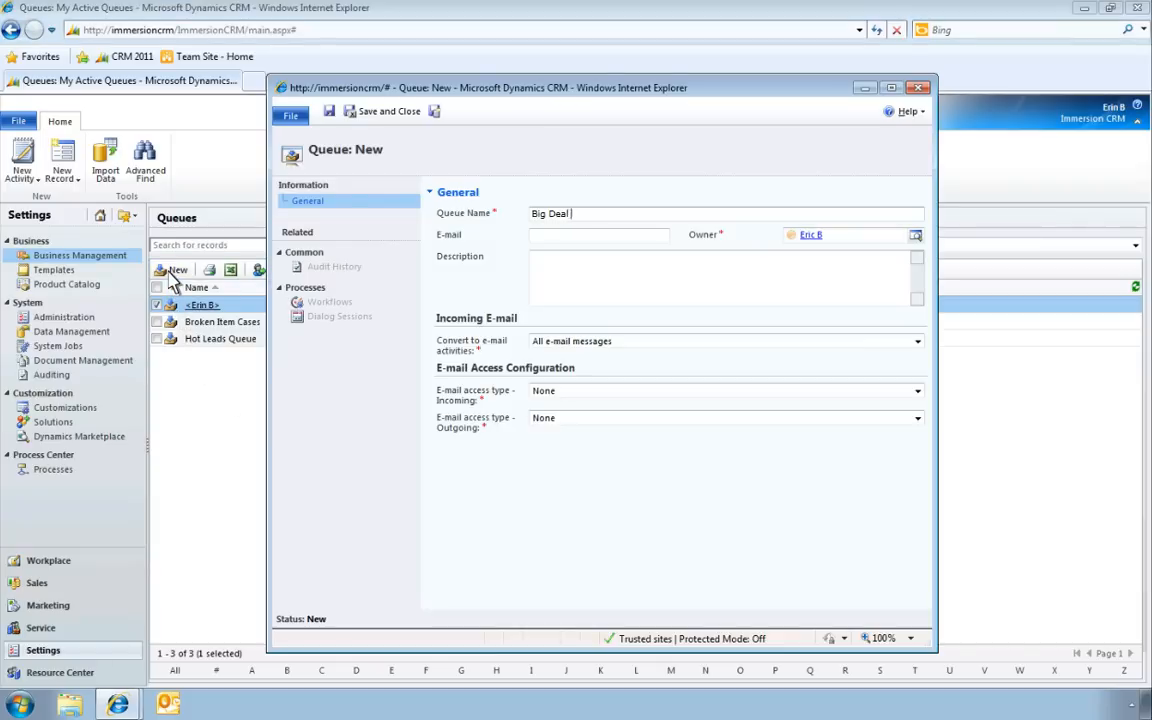
text(Opportunities)
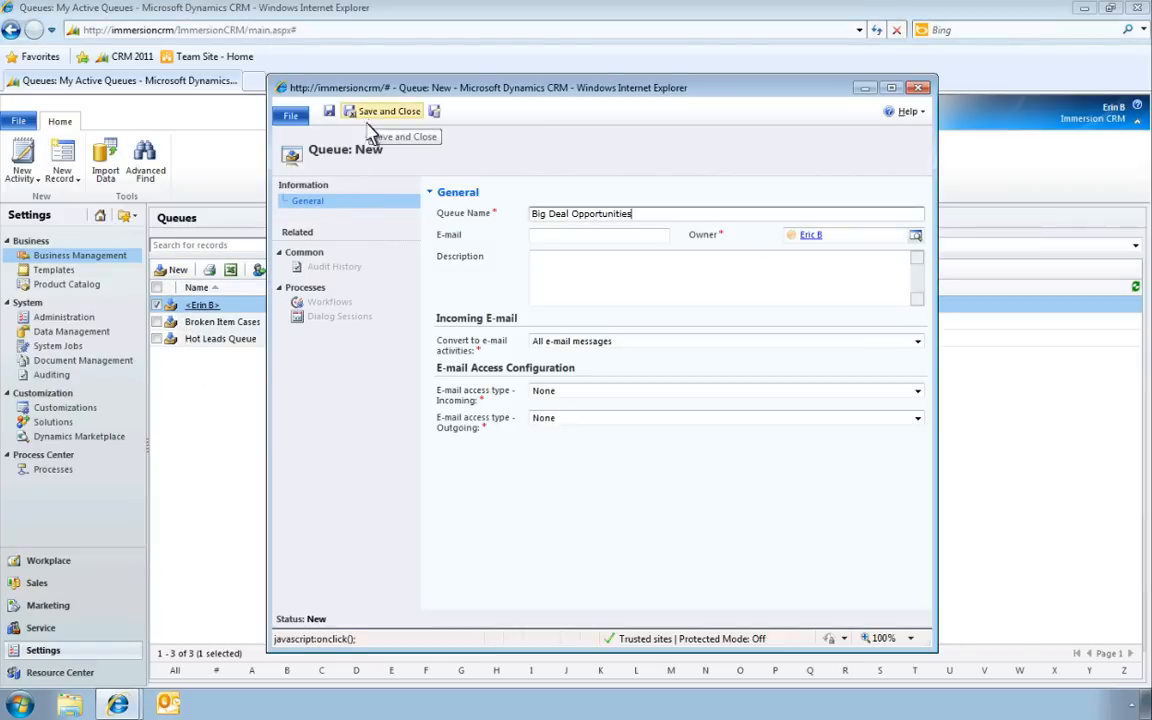
click(388, 110)
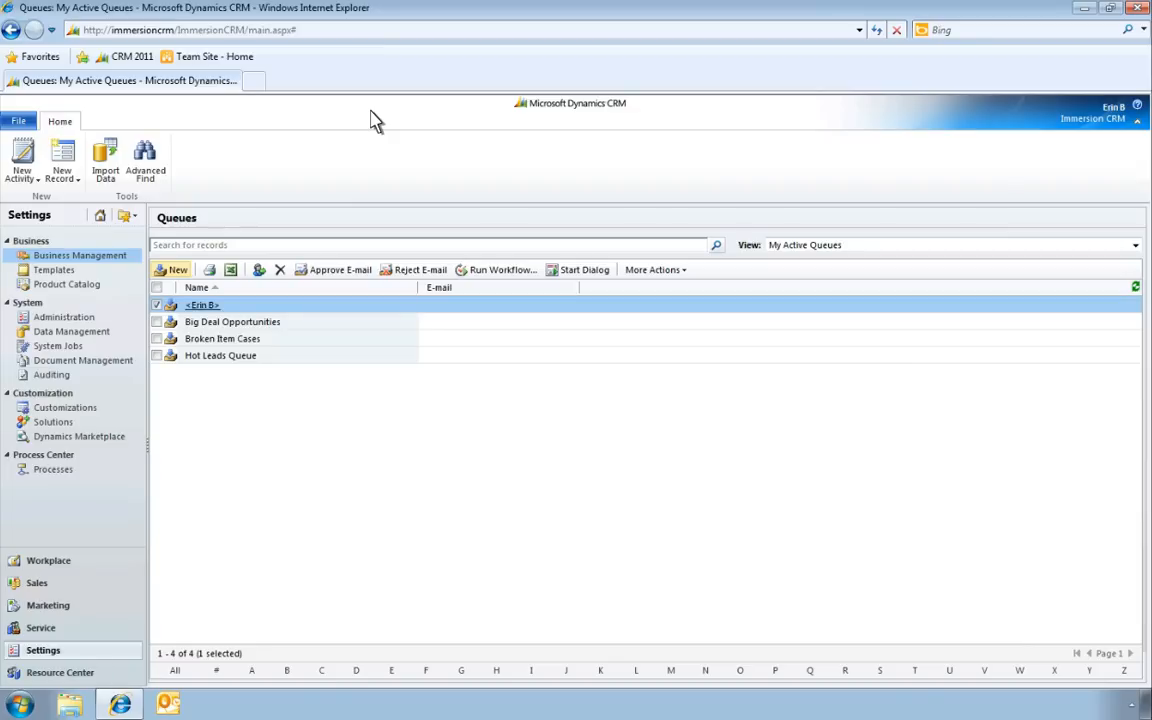
mouse_move(124, 456)
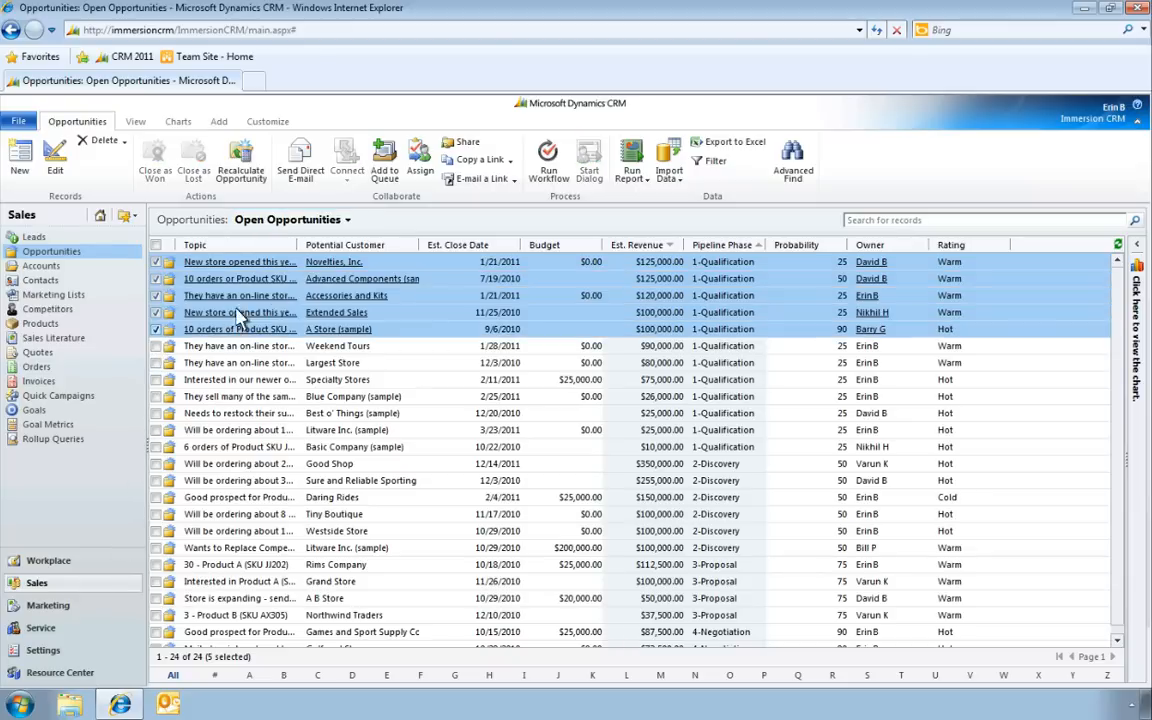
mouse_move(384, 160)
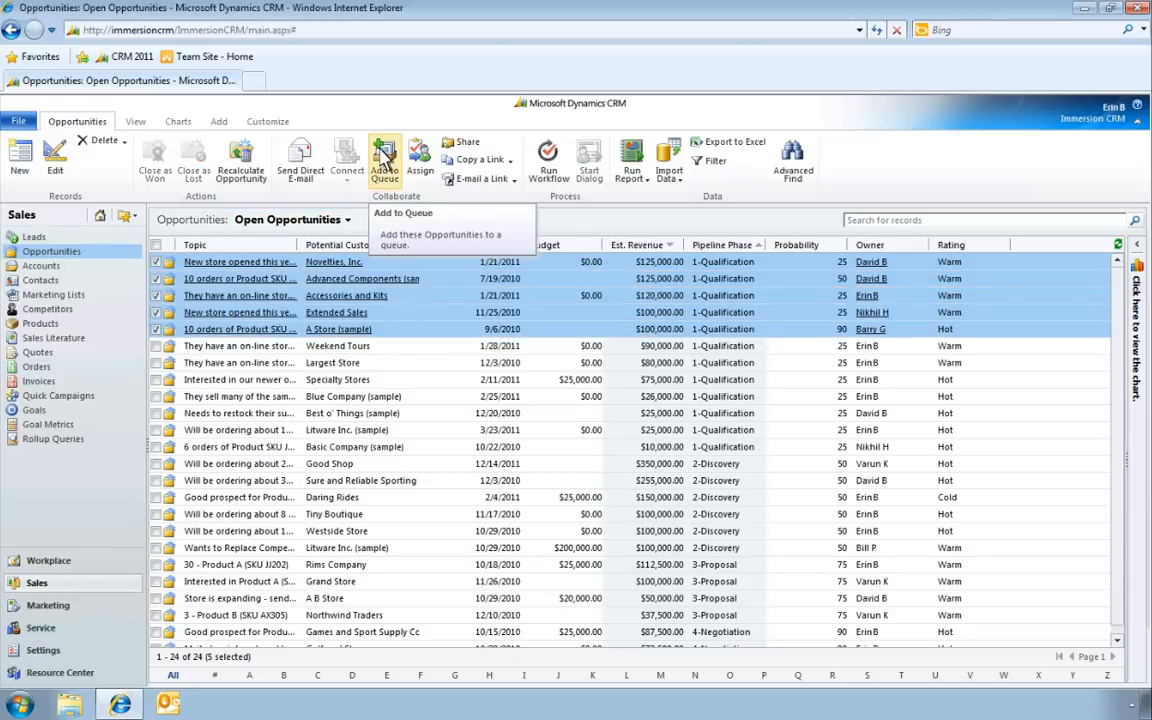
Step: Add the five selected opportunities to the Big Deal Opportunities queue via the lookup
click(384, 162)
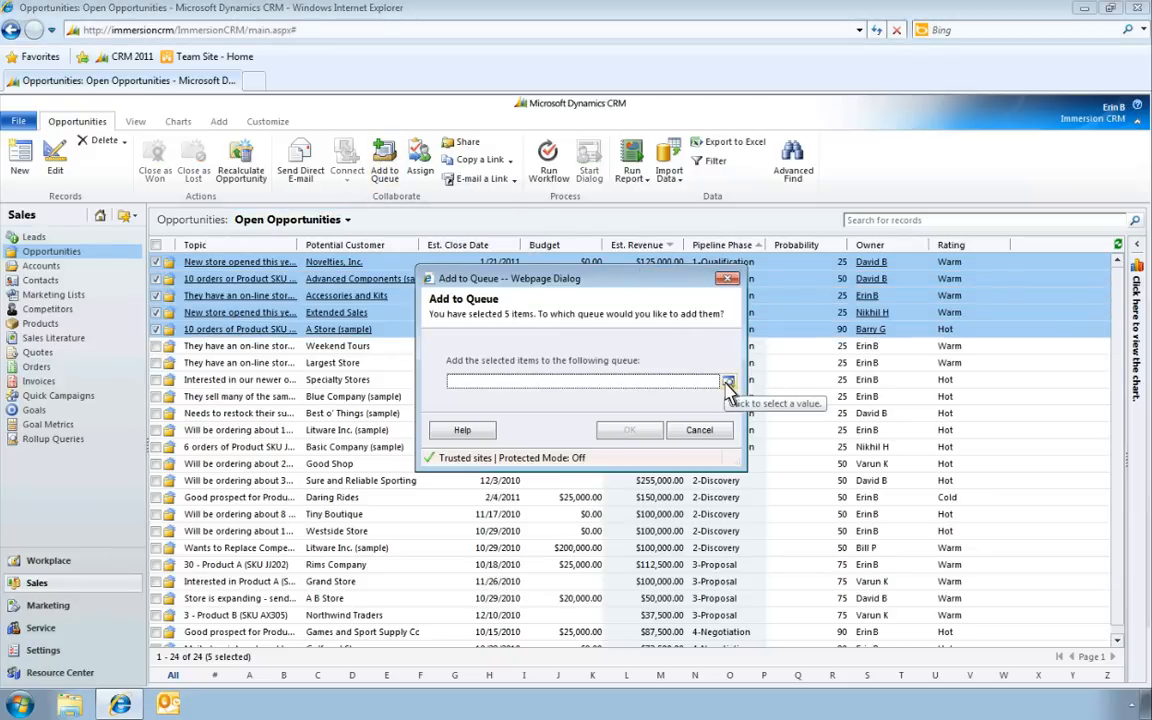
click(728, 384)
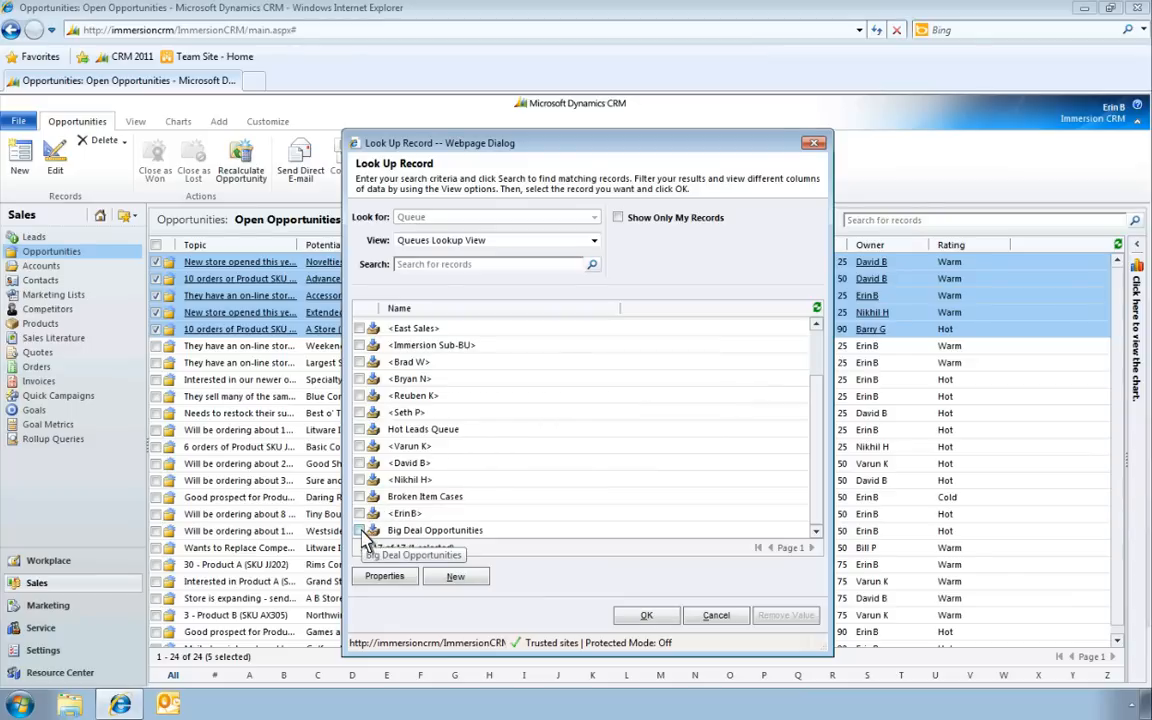
click(360, 530)
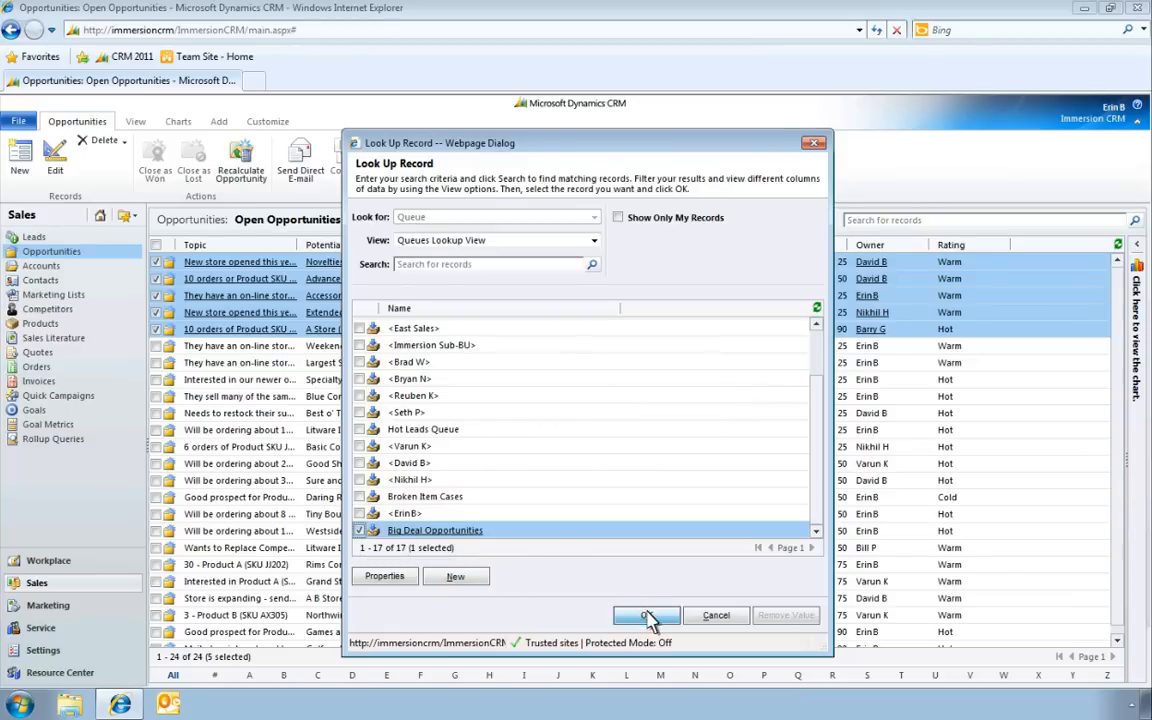
click(646, 616)
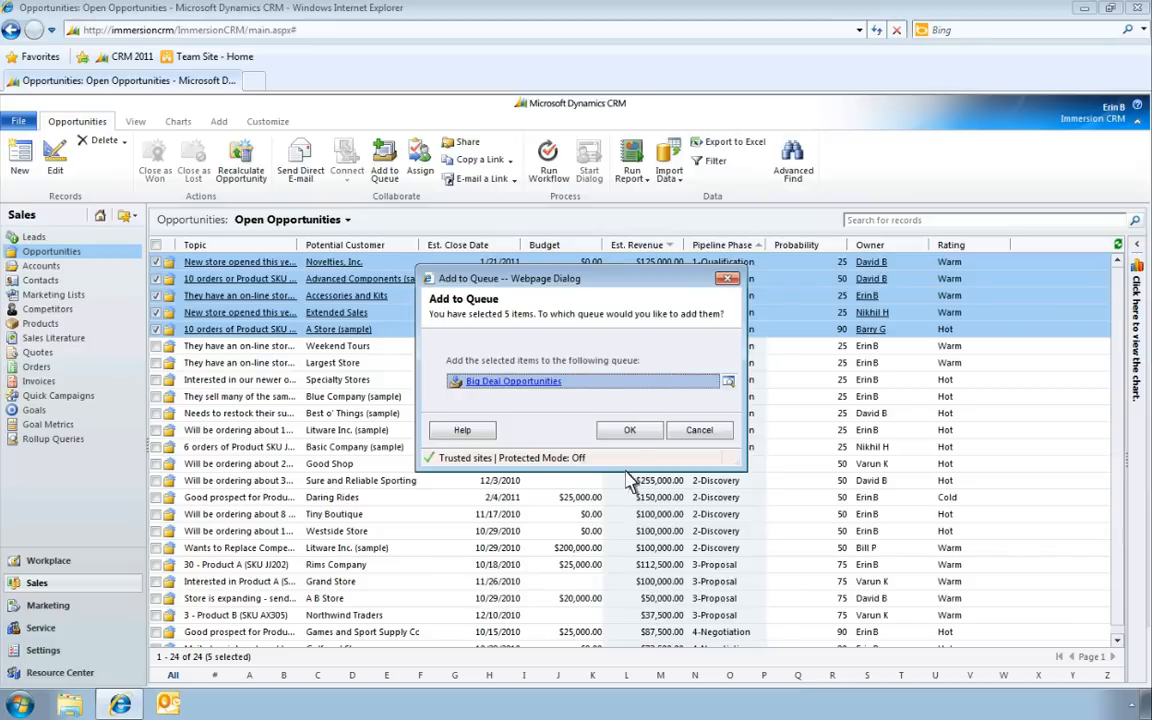
click(628, 428)
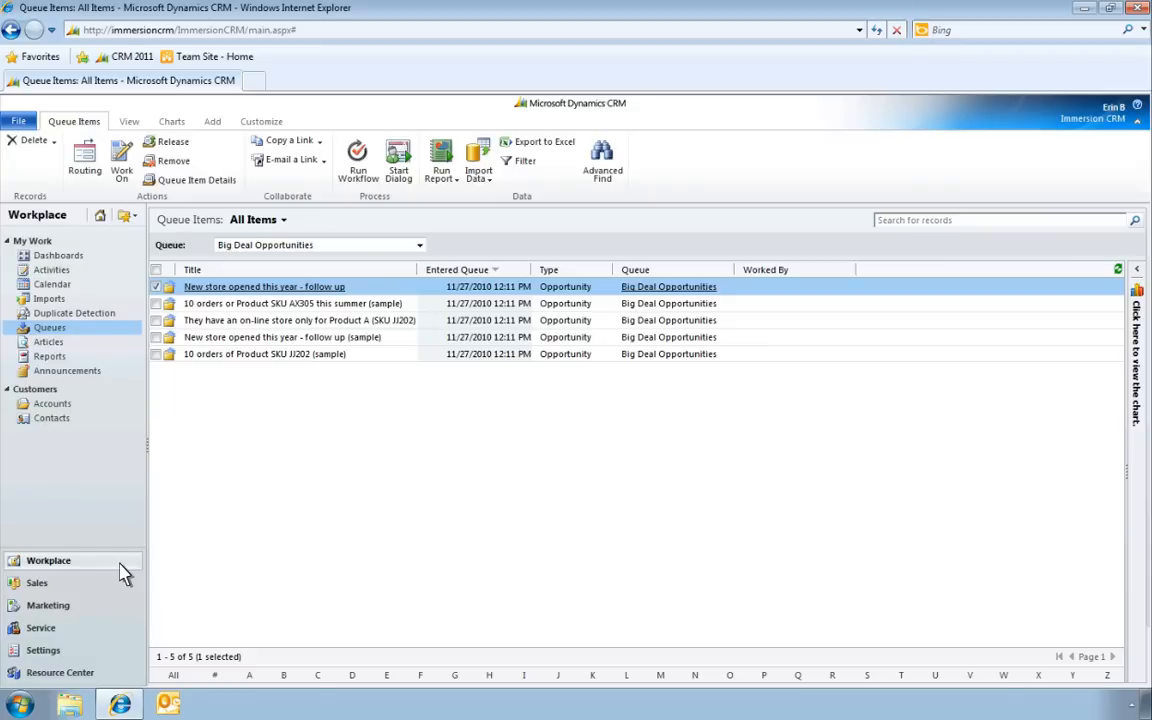
mouse_move(128, 378)
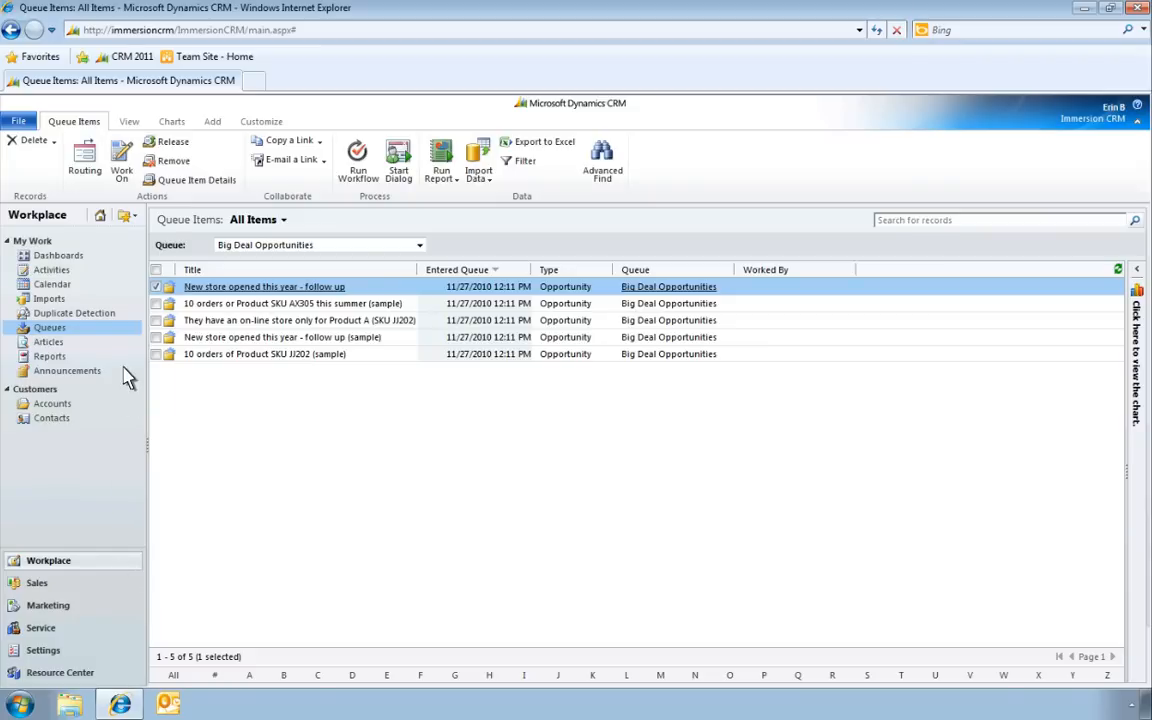
click(120, 160)
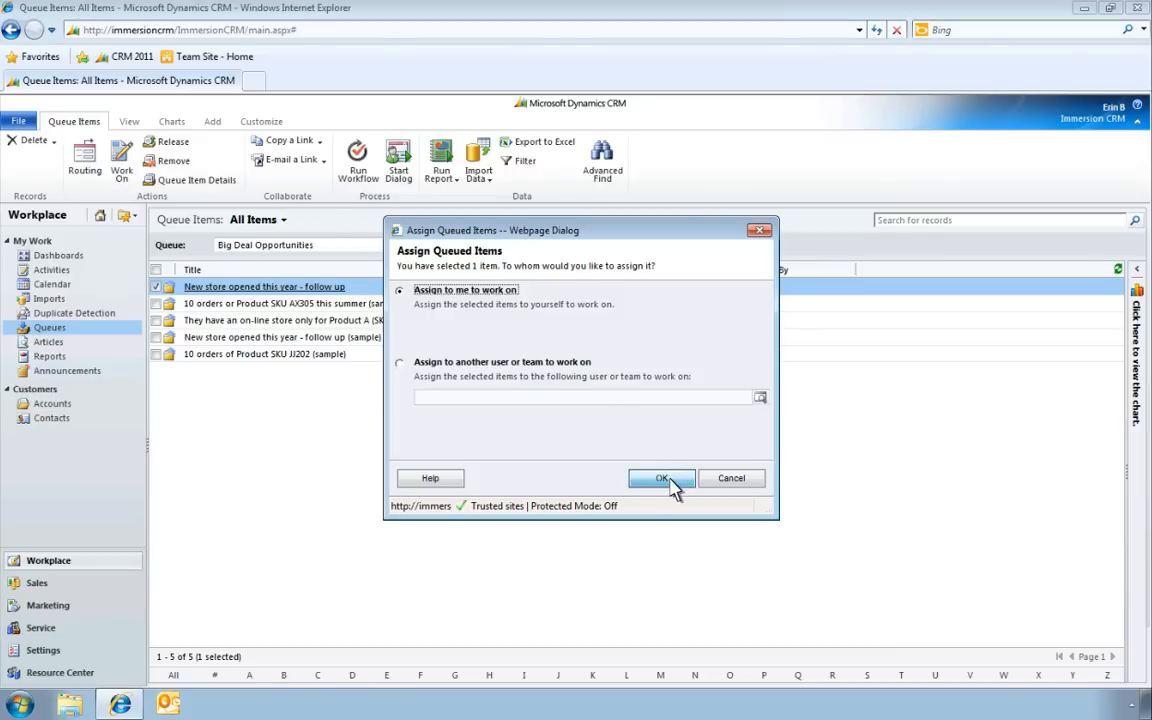
click(660, 478)
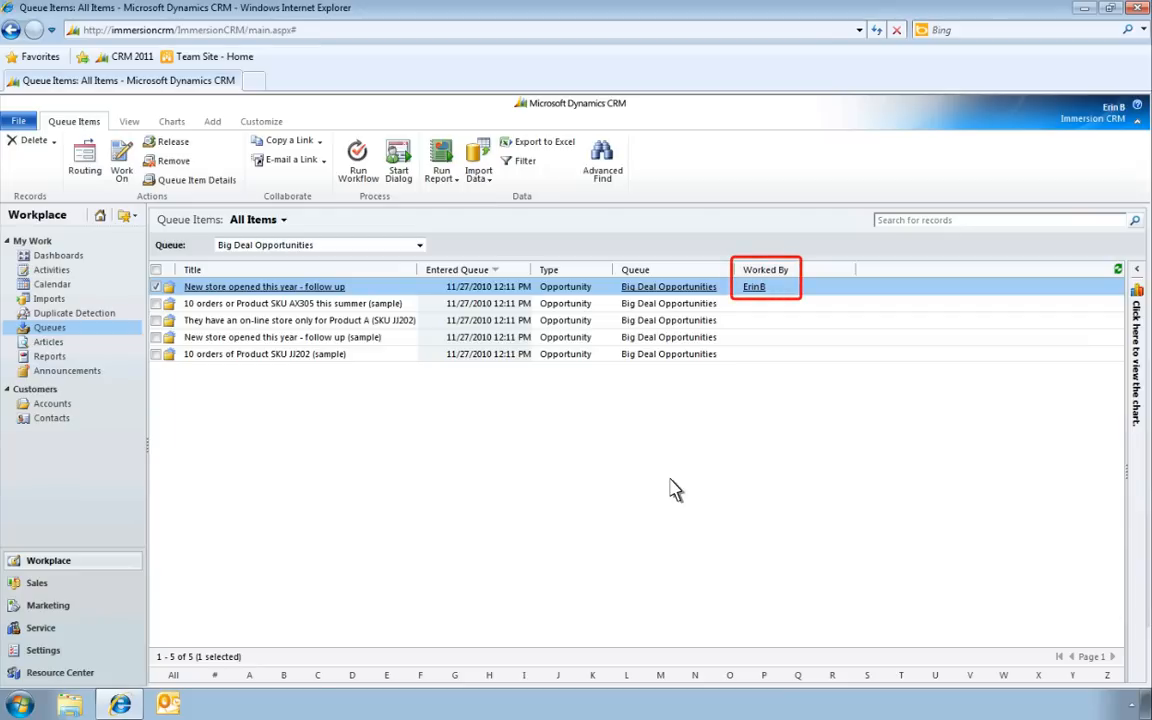
mouse_move(520, 412)
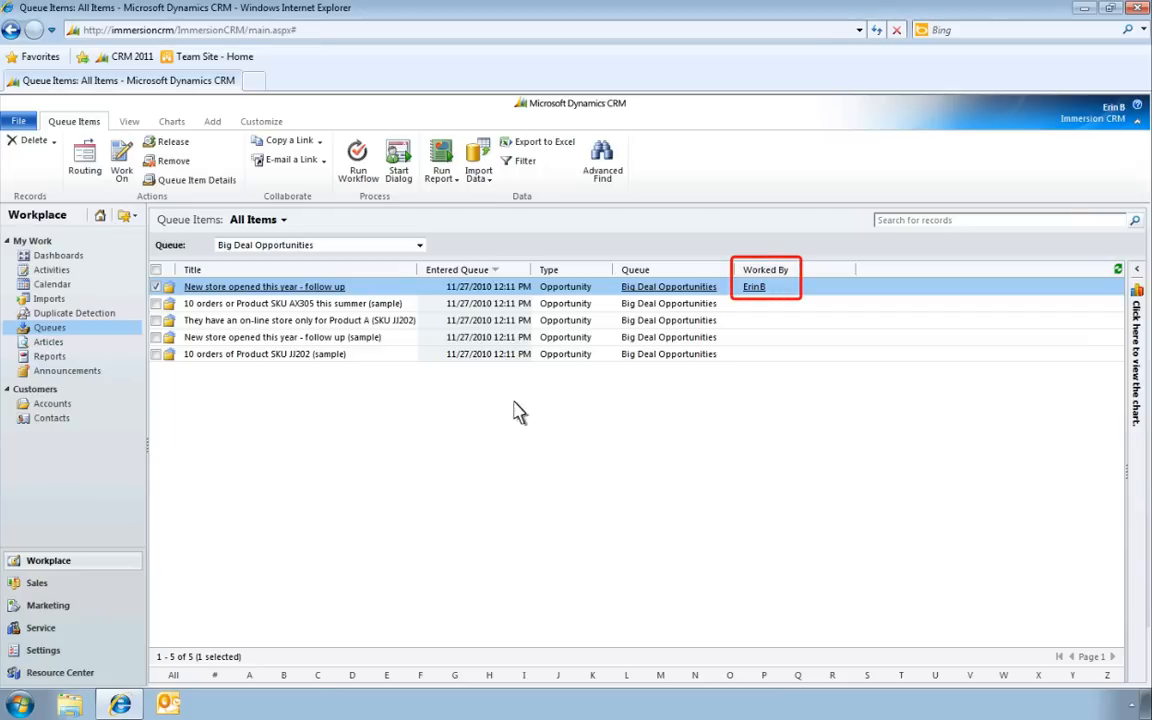
click(418, 244)
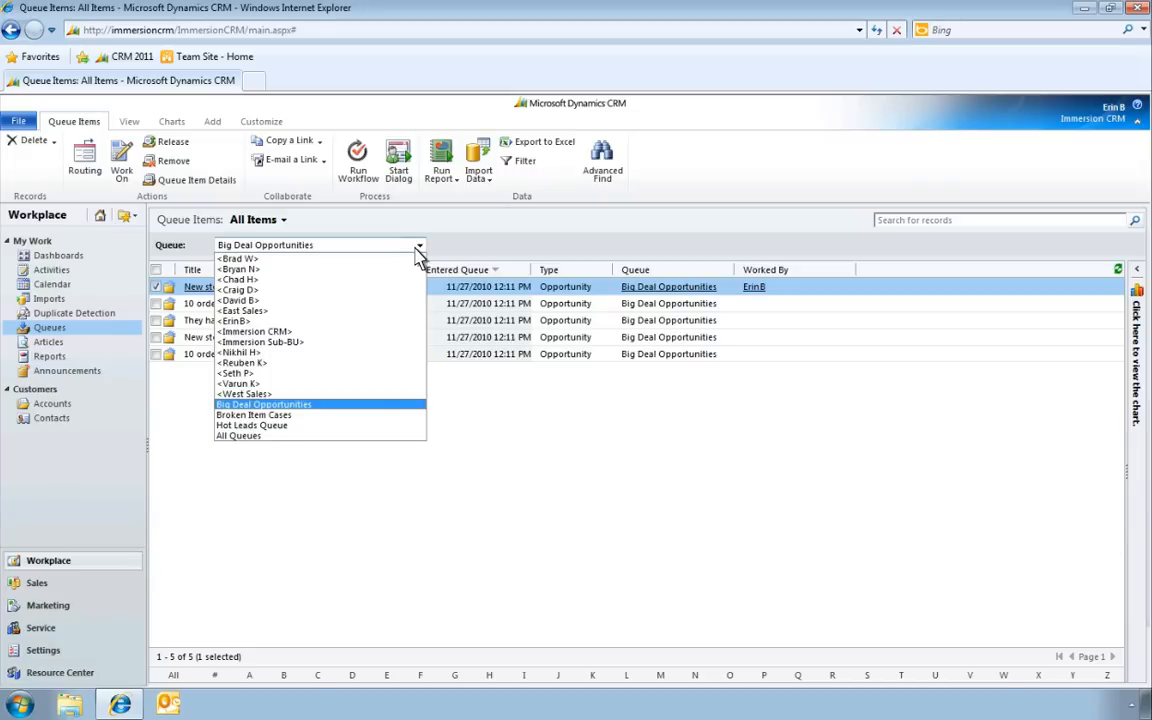
mouse_move(238, 436)
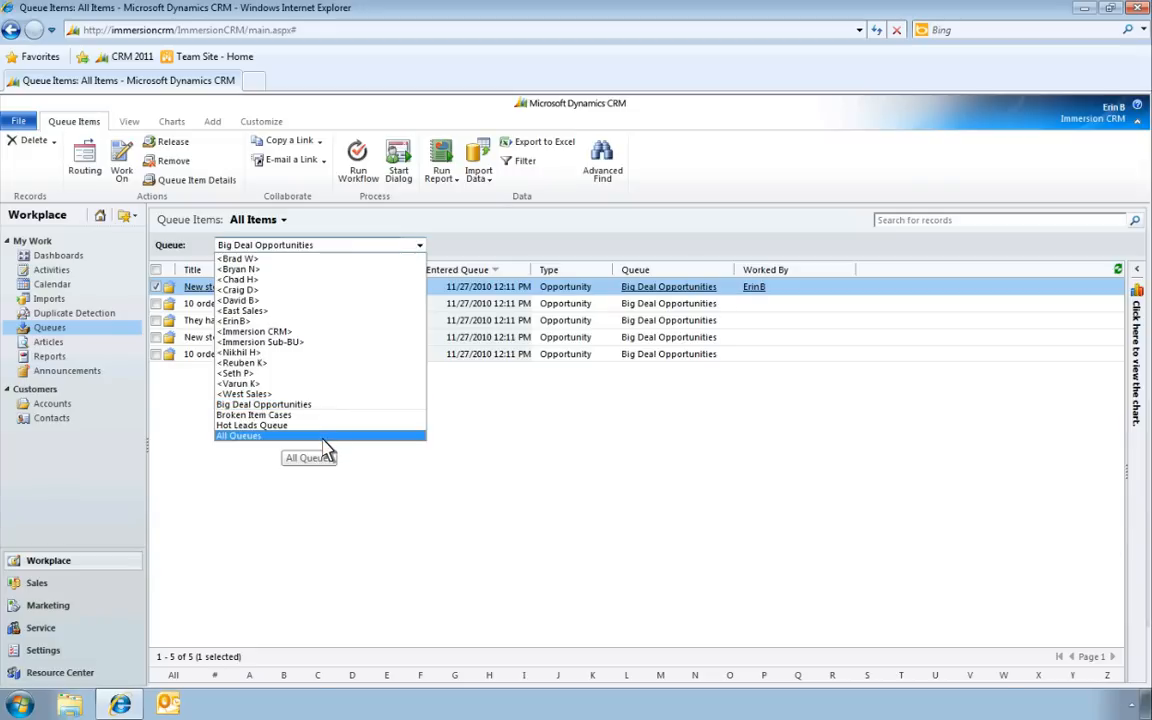
Step: Show all queues and switch the Queue Items view to 'Items available to work on'
click(238, 436)
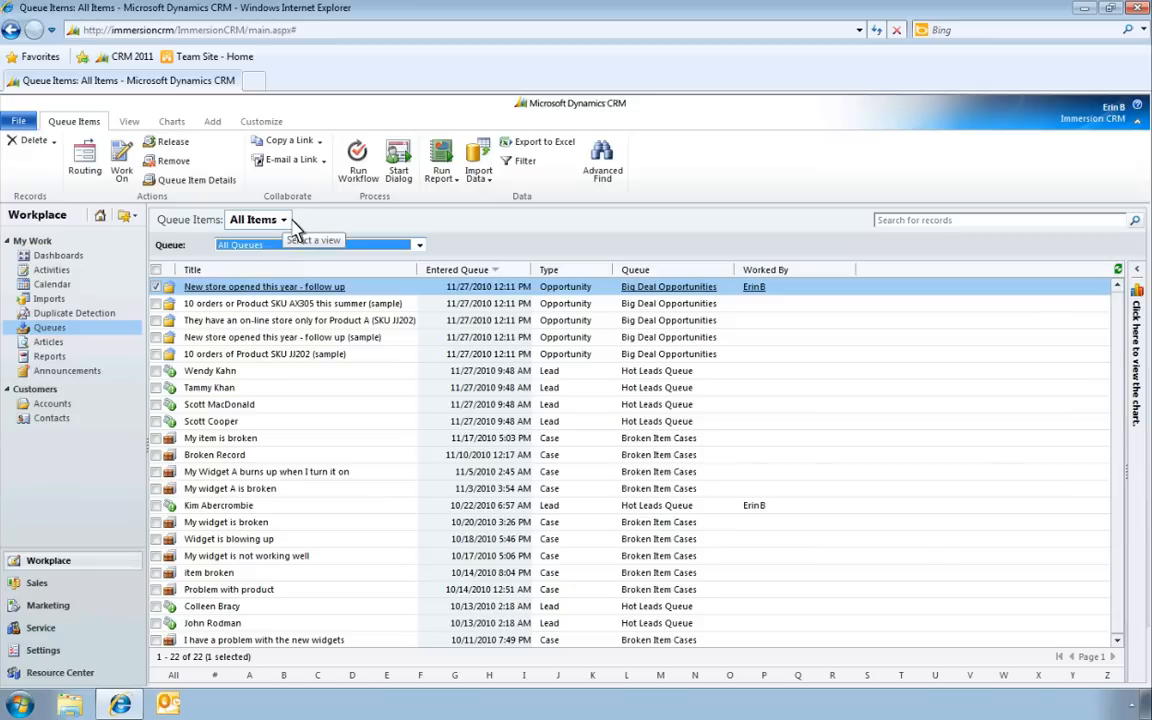
click(284, 218)
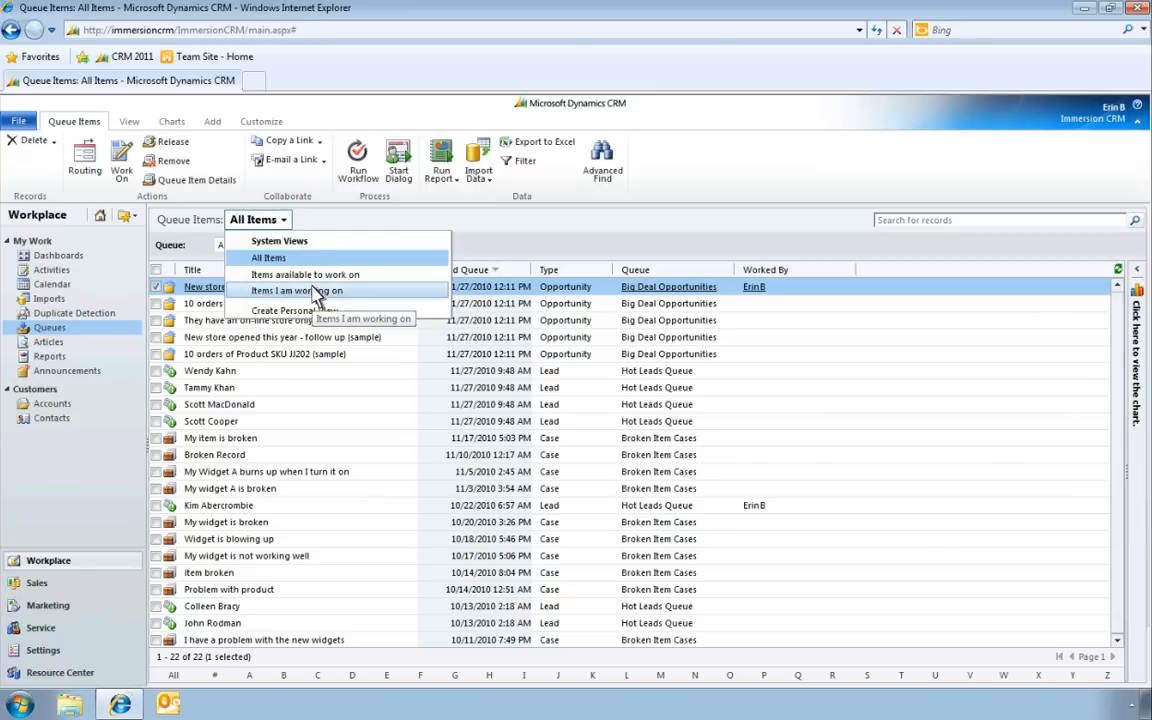
click(296, 290)
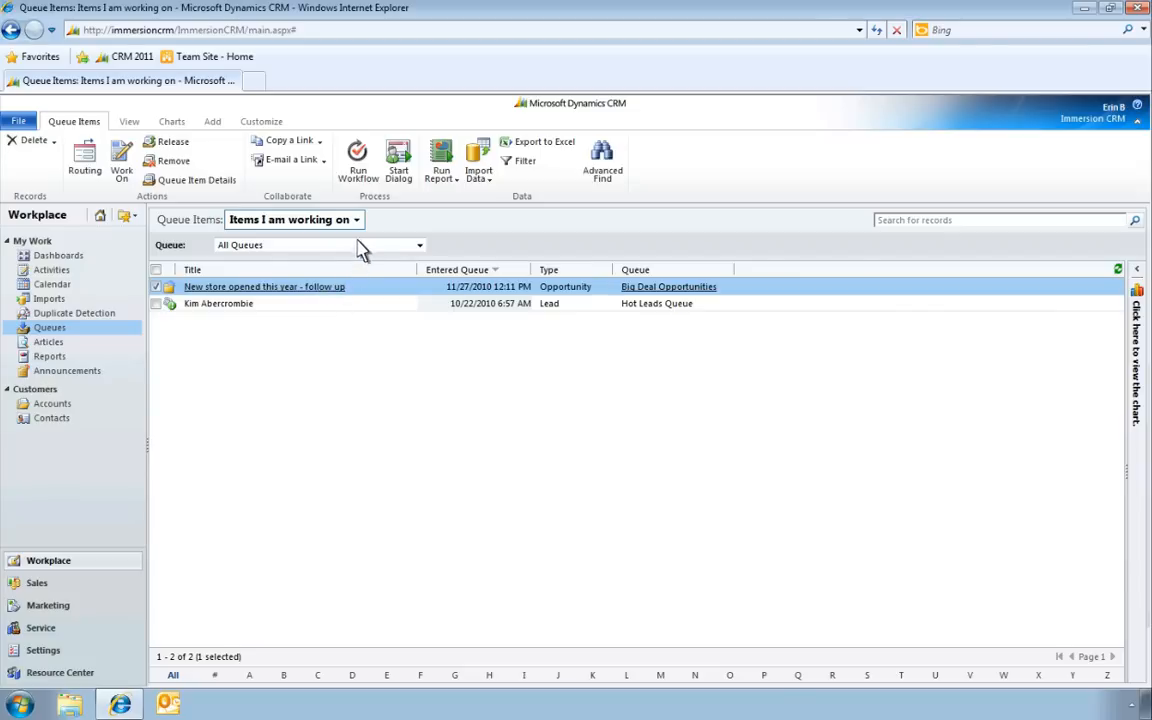
click(356, 218)
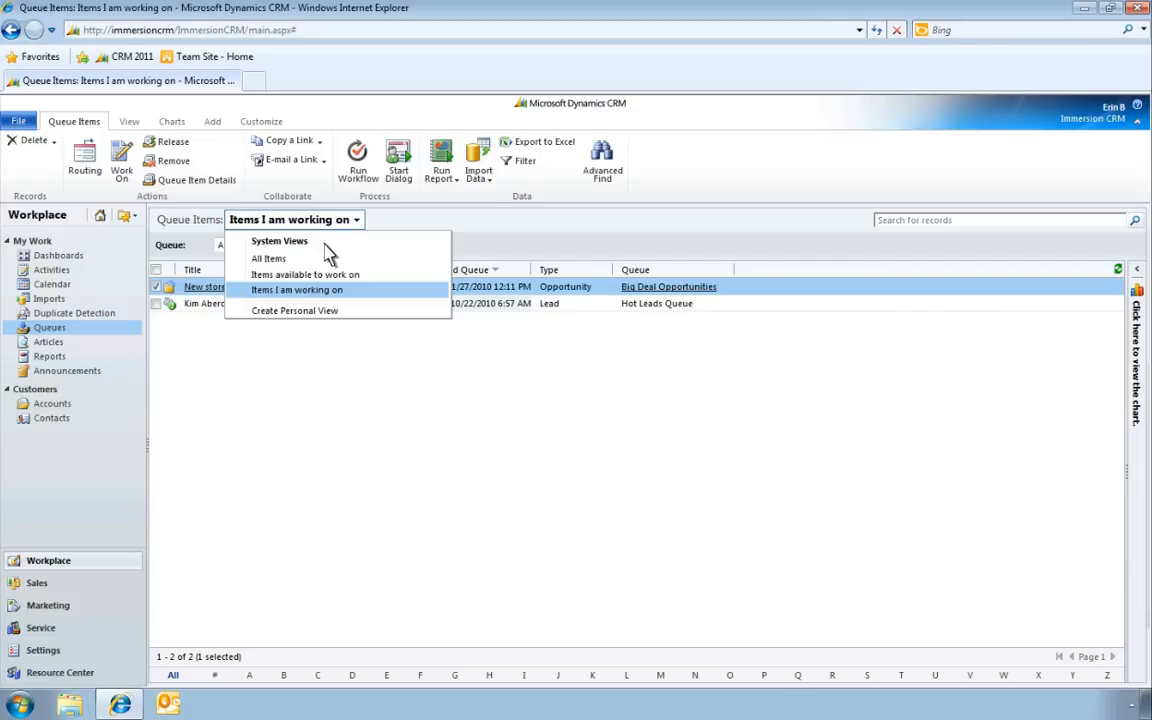
mouse_move(304, 274)
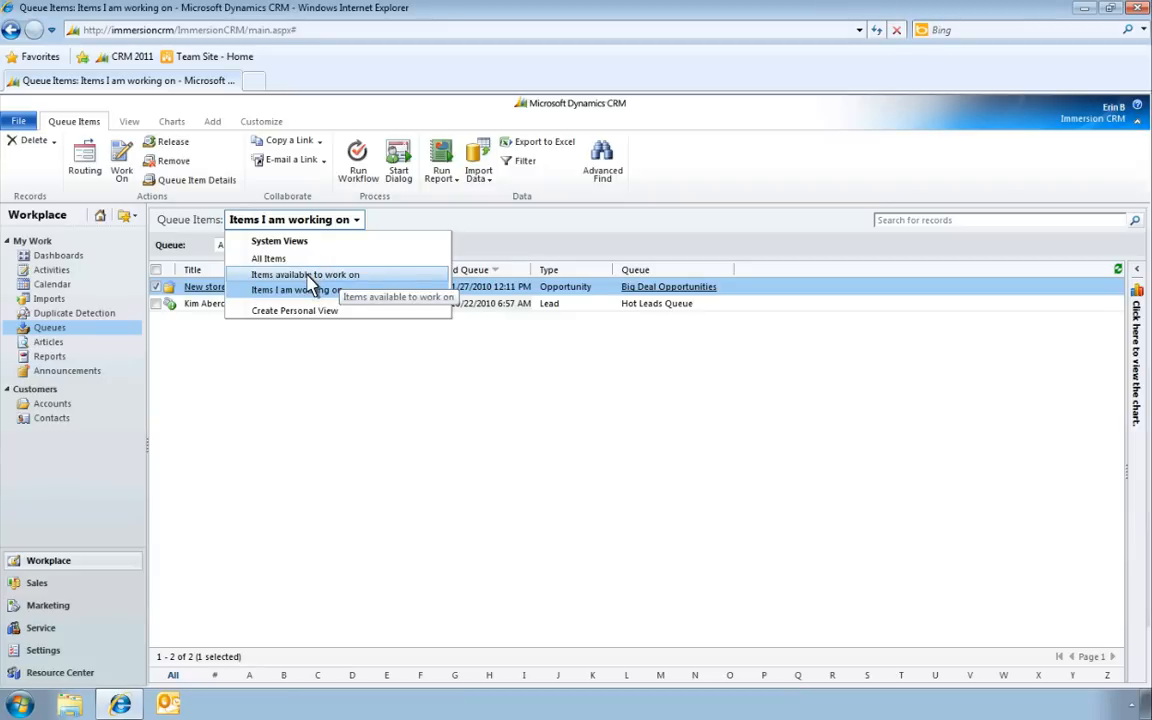
click(304, 274)
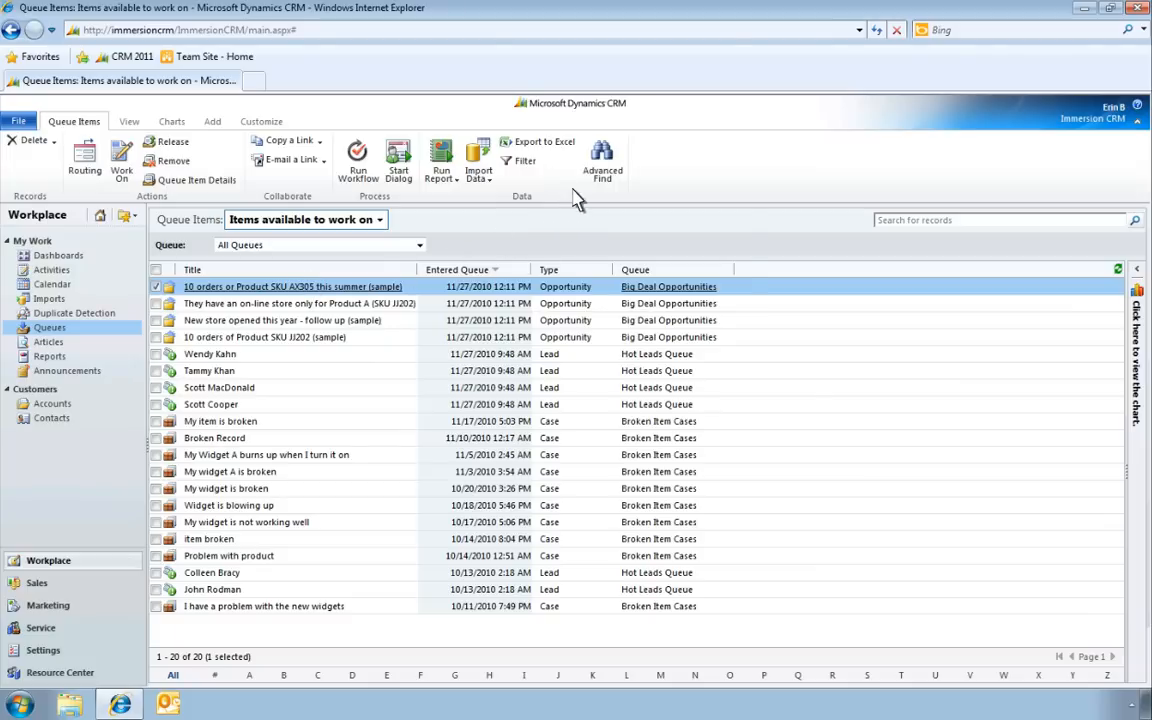
Step: Start Advanced Find on available items with a Type Equals Case condition
click(602, 160)
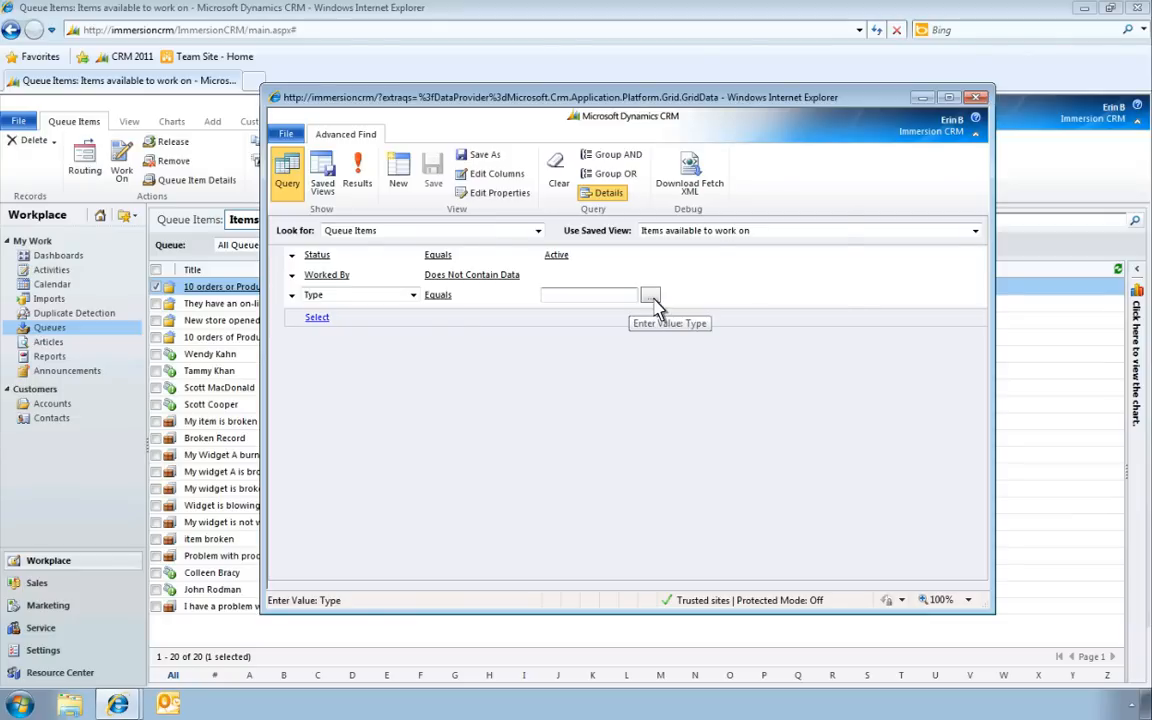
click(652, 294)
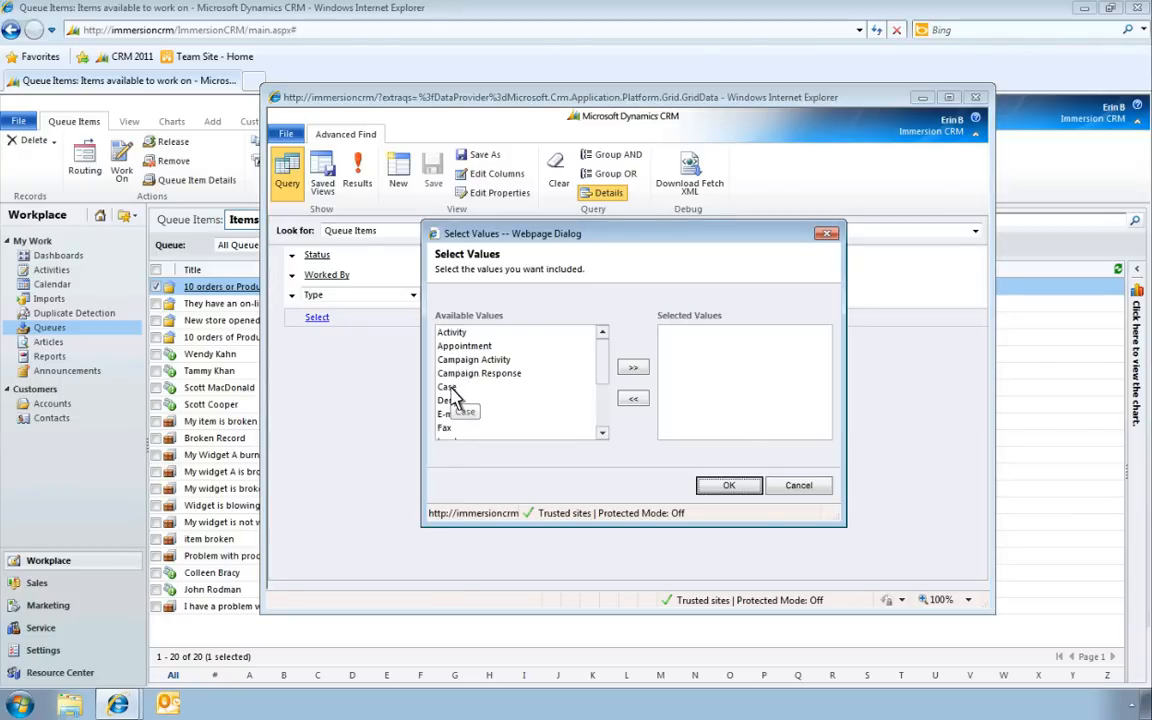
click(448, 388)
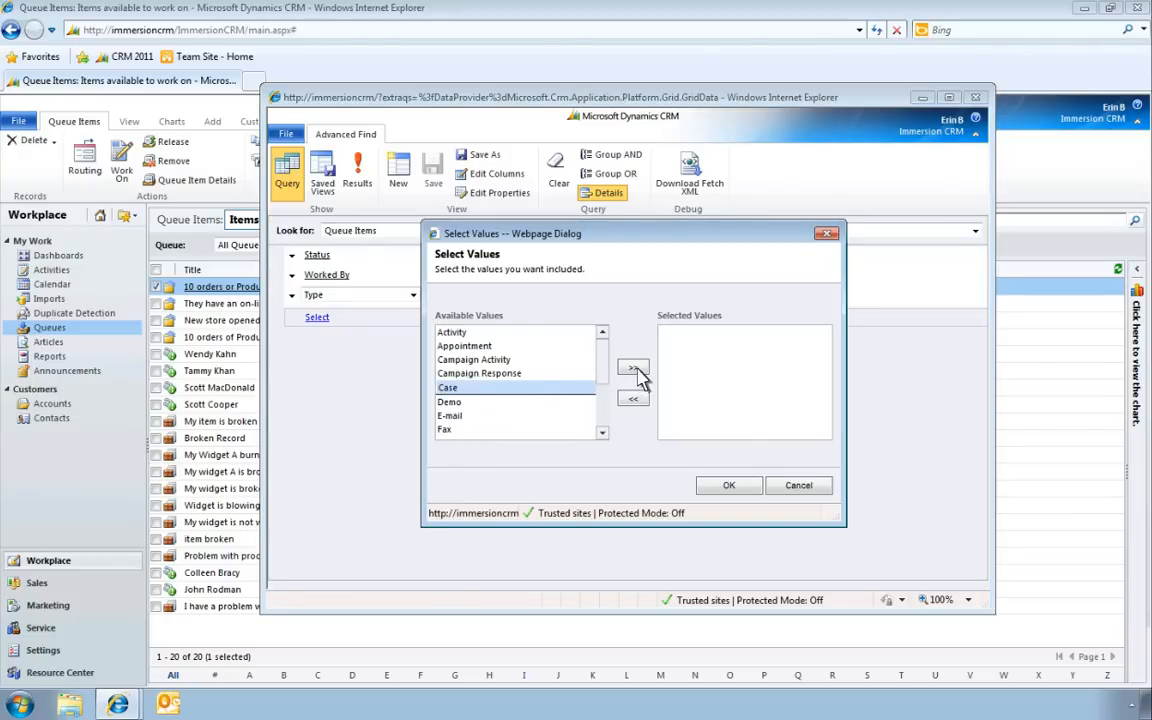
click(632, 368)
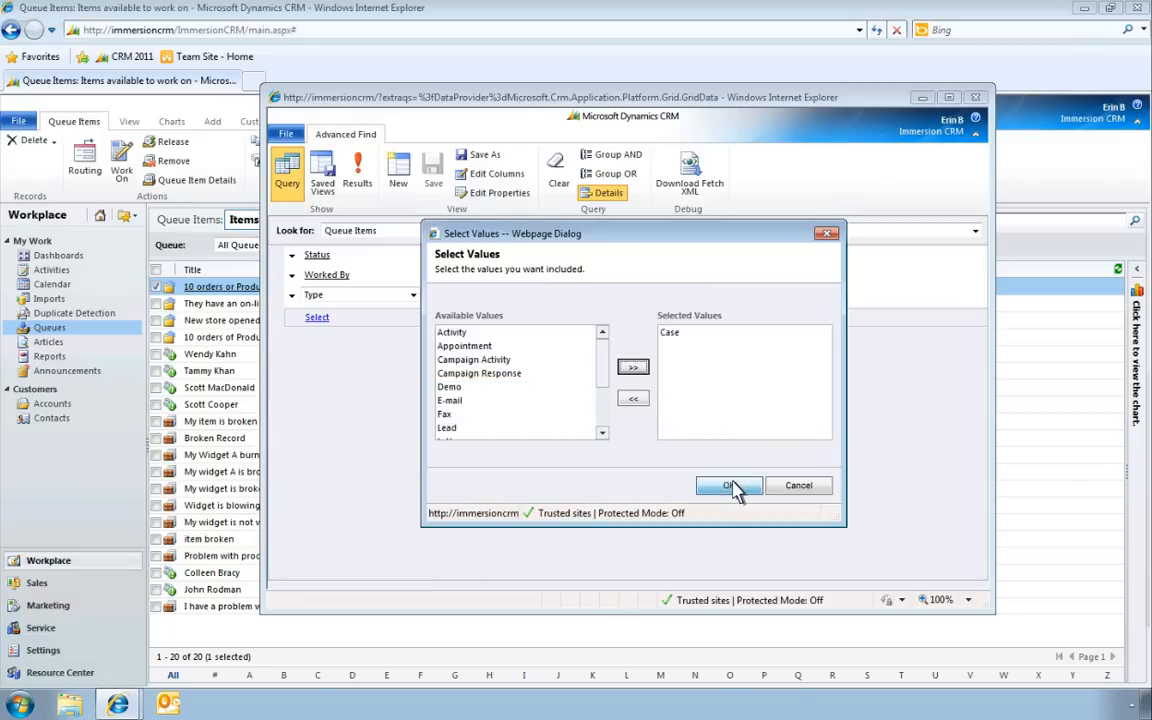
click(728, 486)
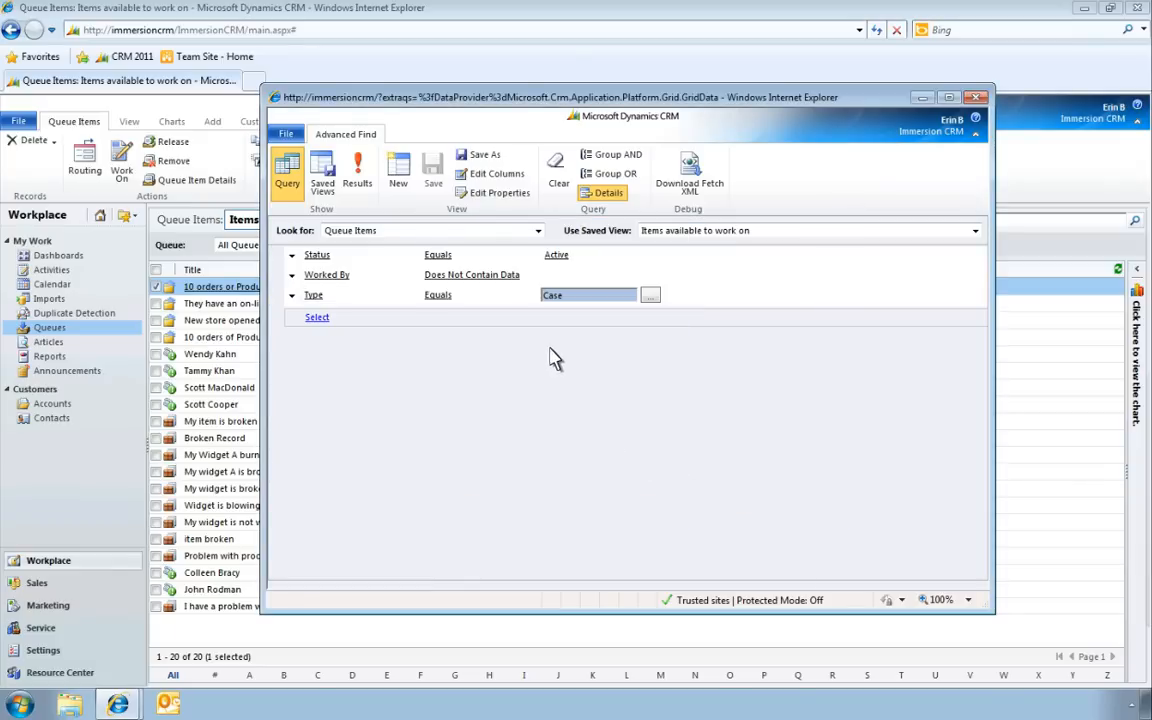
Step: Add a Created On condition of Older Than X Months with value 1
click(316, 316)
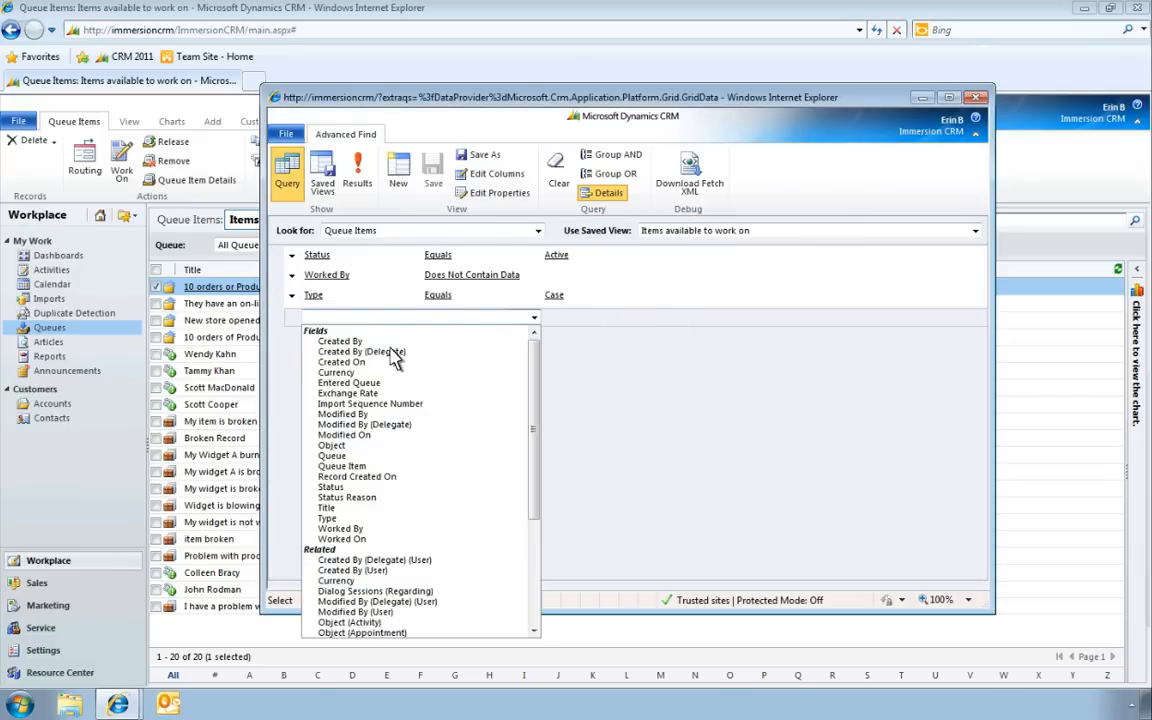
click(340, 362)
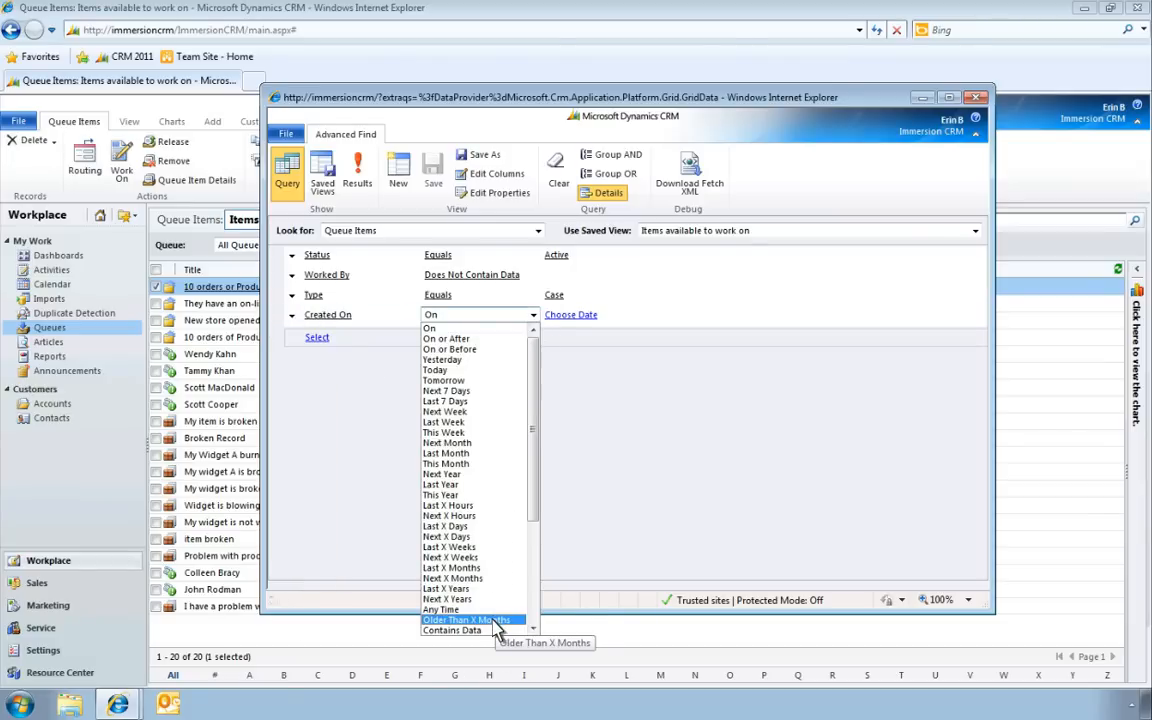
click(468, 620)
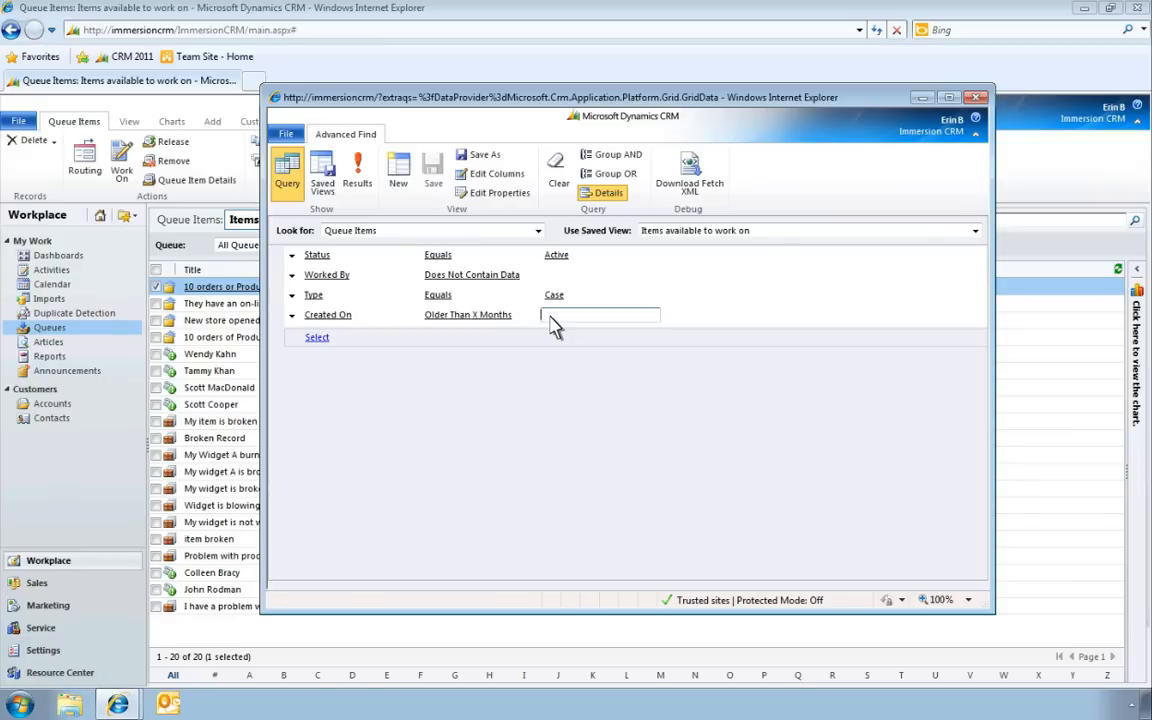
text(1)
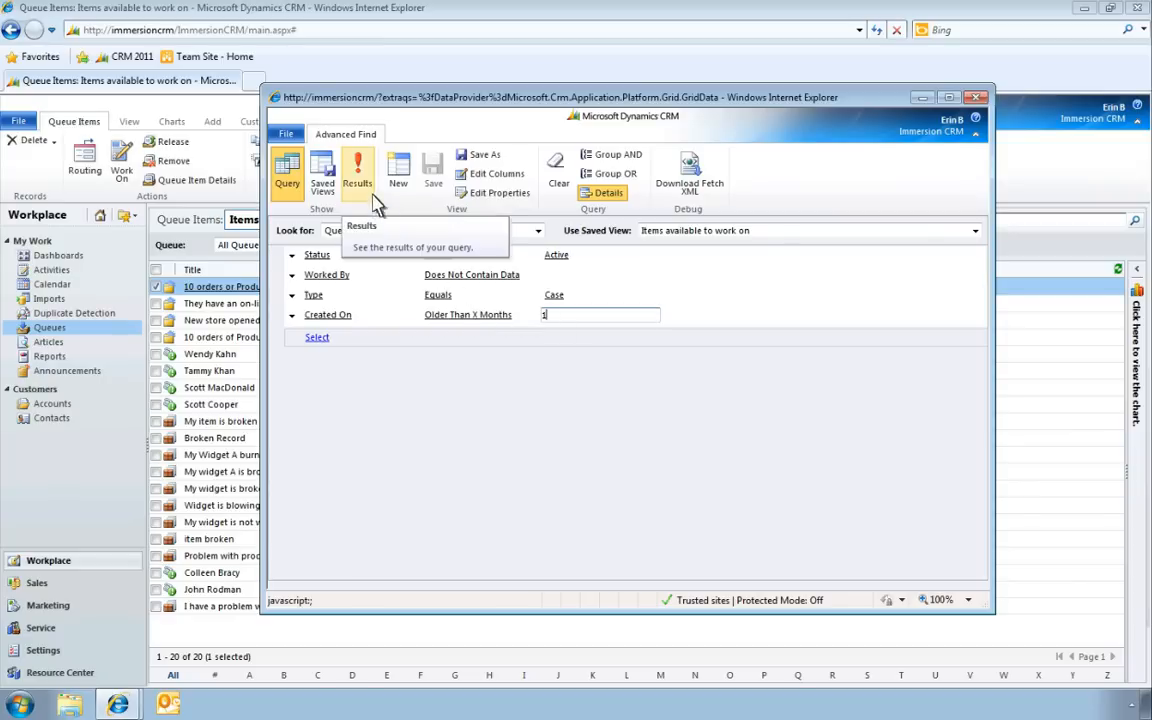
Step: Run the query, select all six cases and route them to the High Priority Cases queue
click(356, 176)
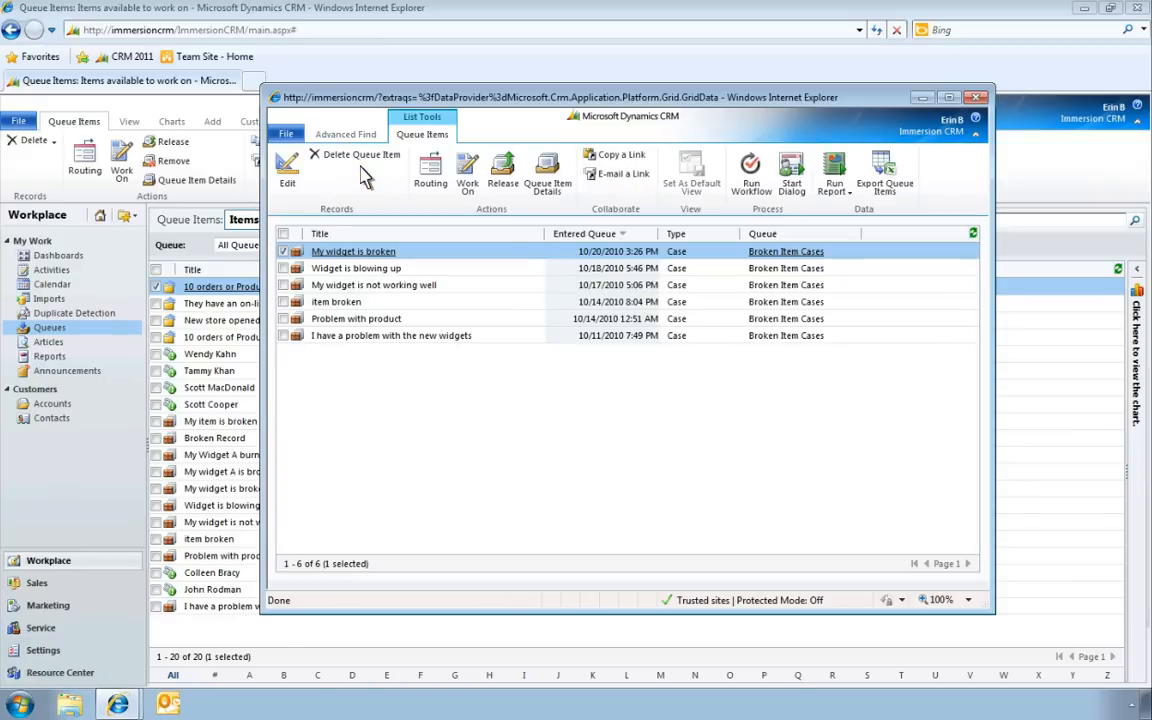
mouse_move(310, 206)
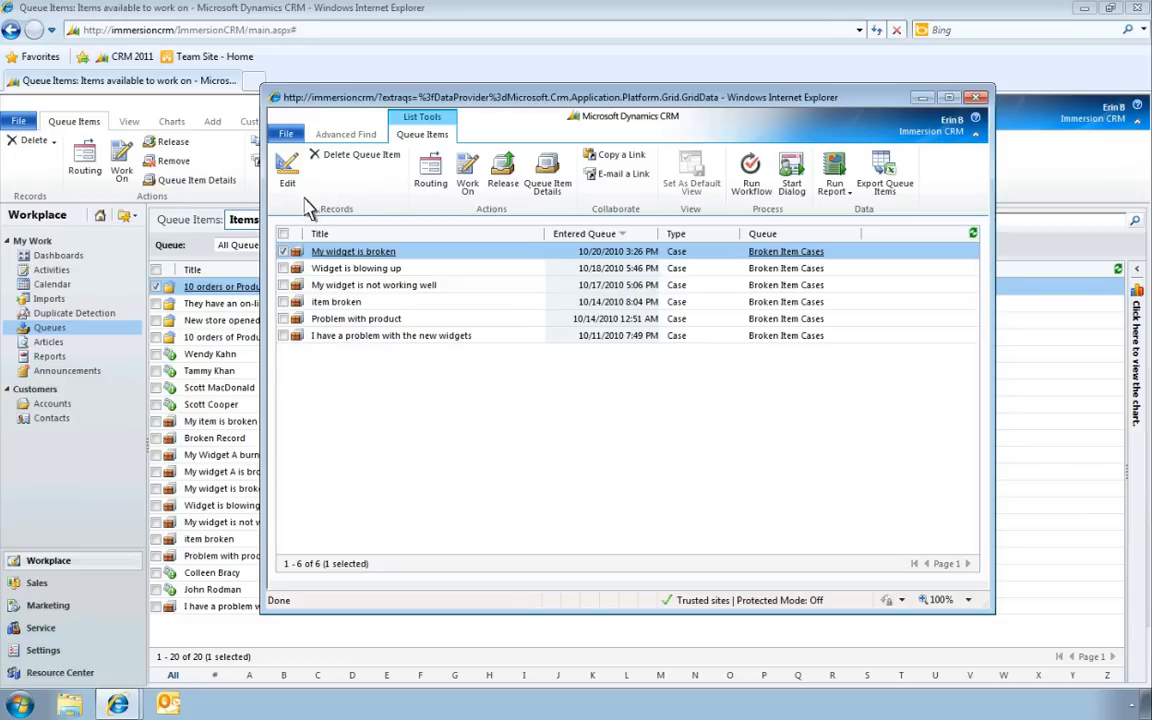
click(284, 232)
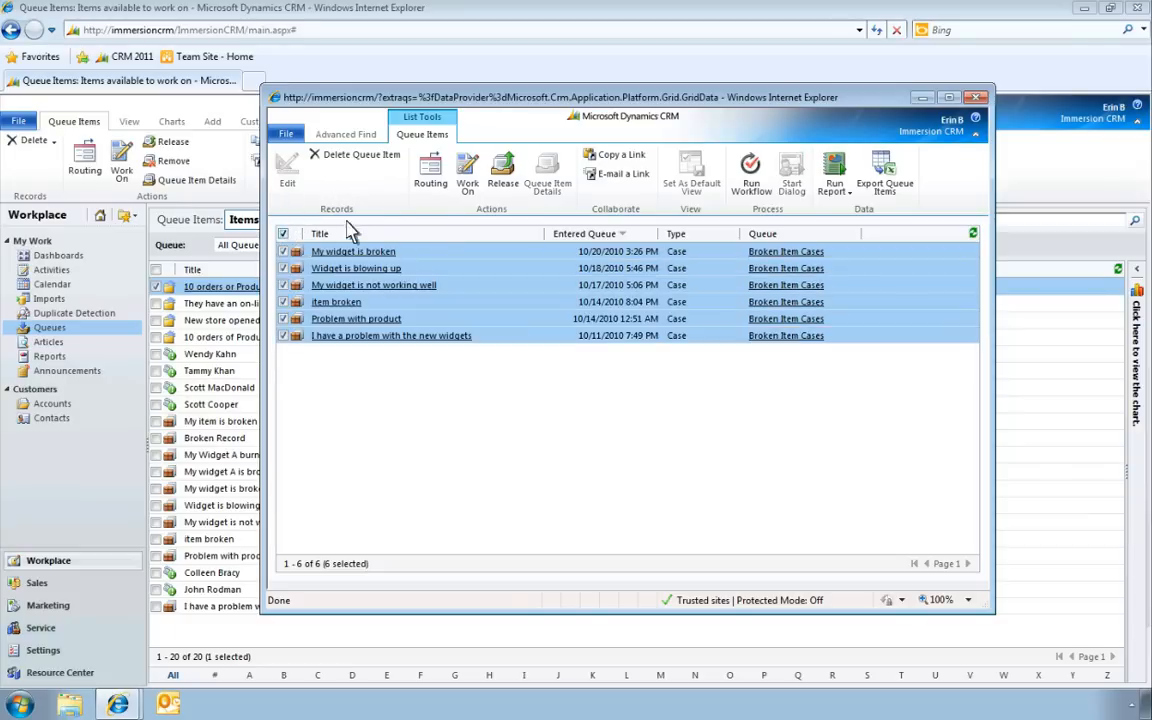
mouse_move(430, 170)
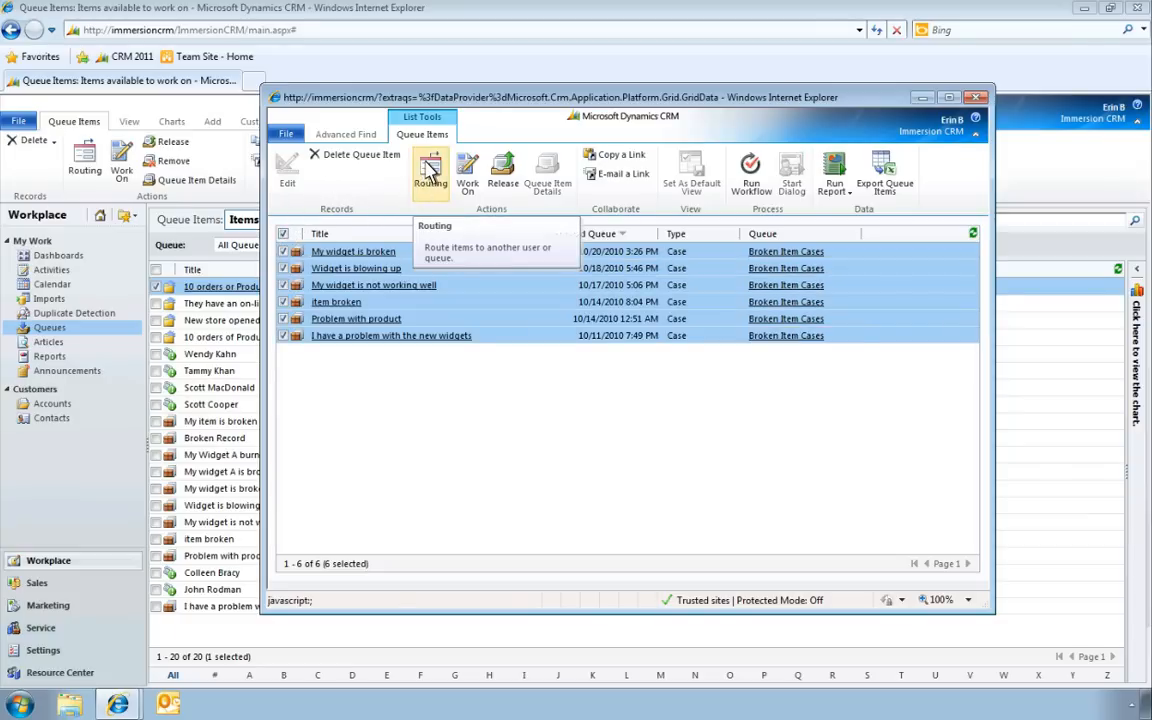
click(428, 170)
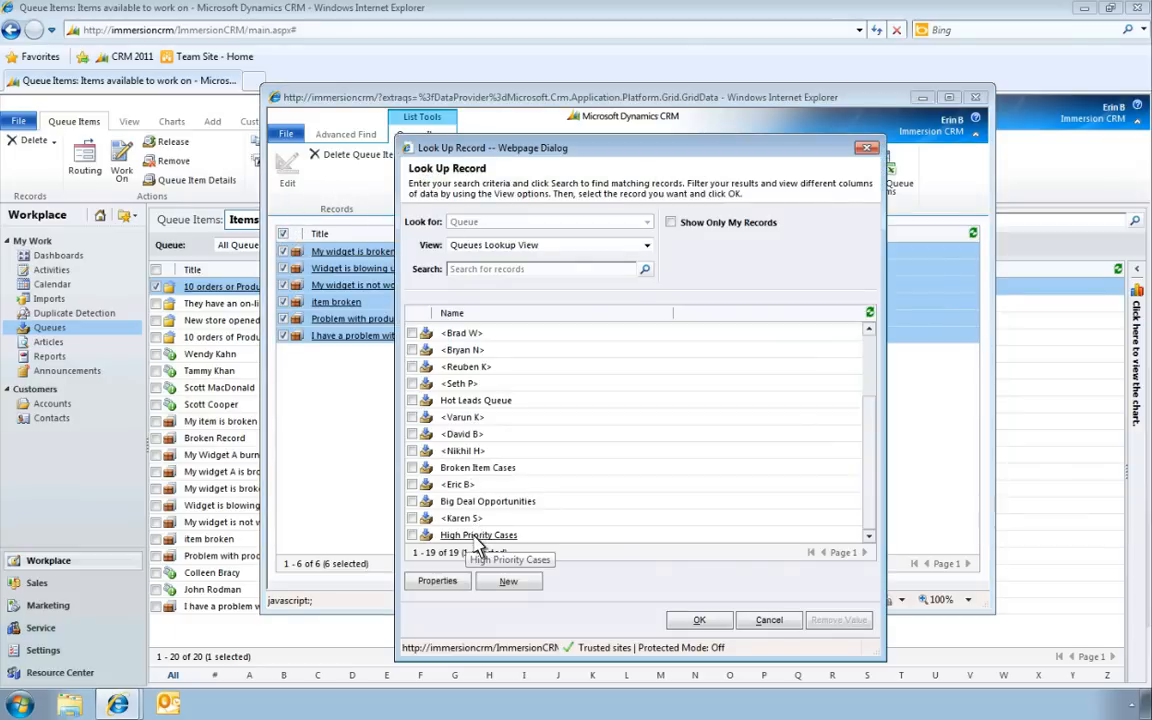
click(700, 620)
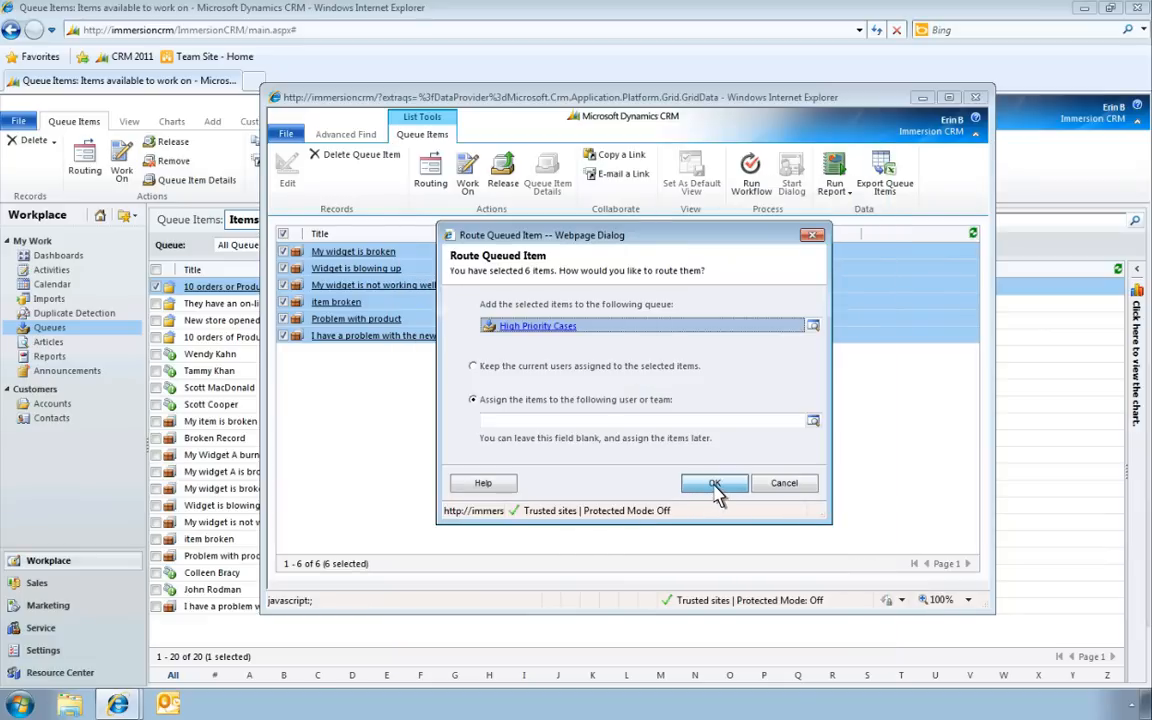
click(714, 482)
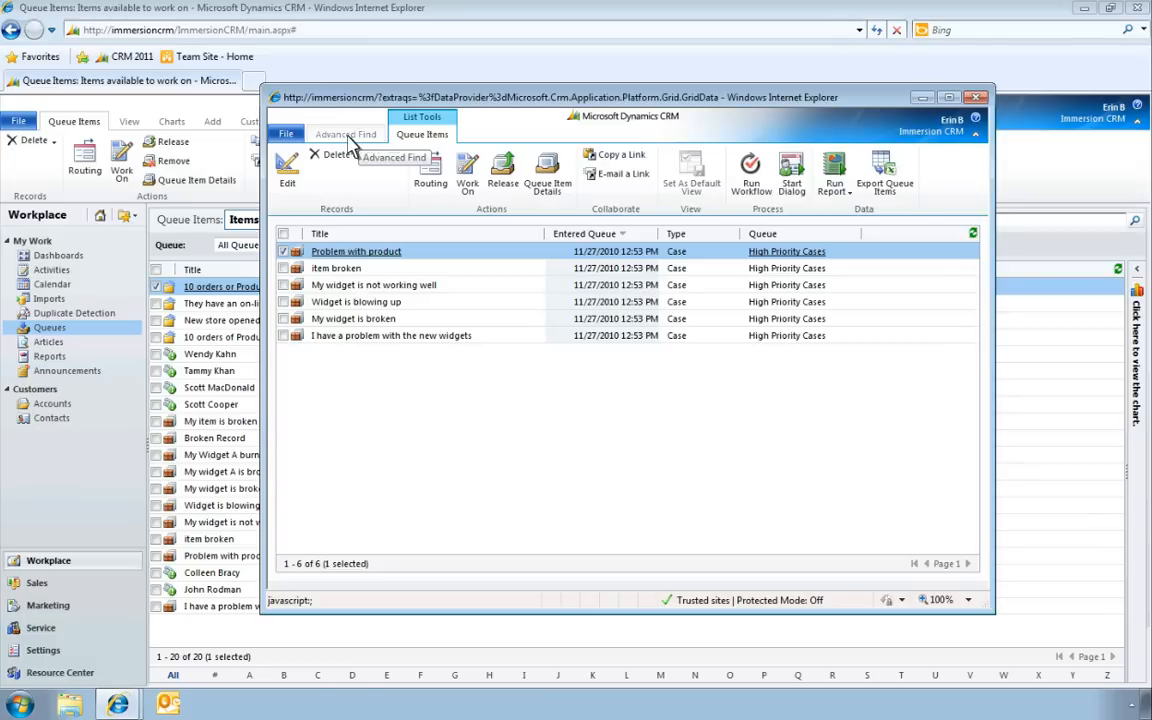
Step: Save the query as a view named High Priority Cases and return to queue items
click(344, 132)
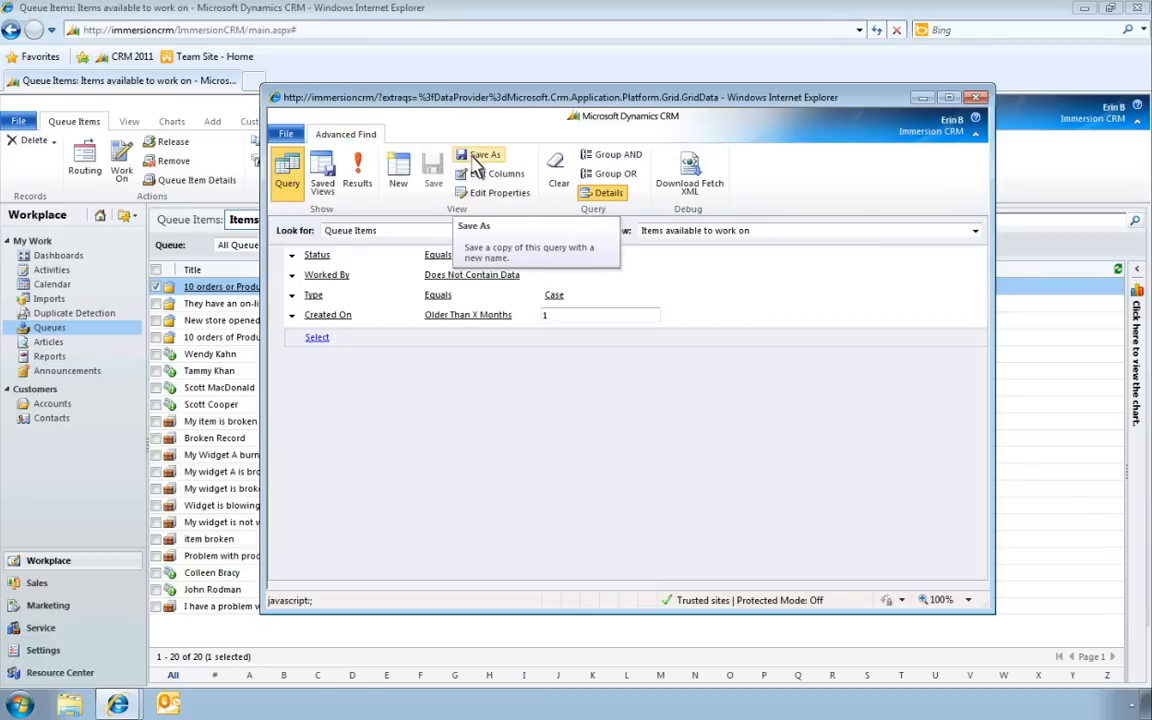
click(484, 156)
text(High Priority Cases)
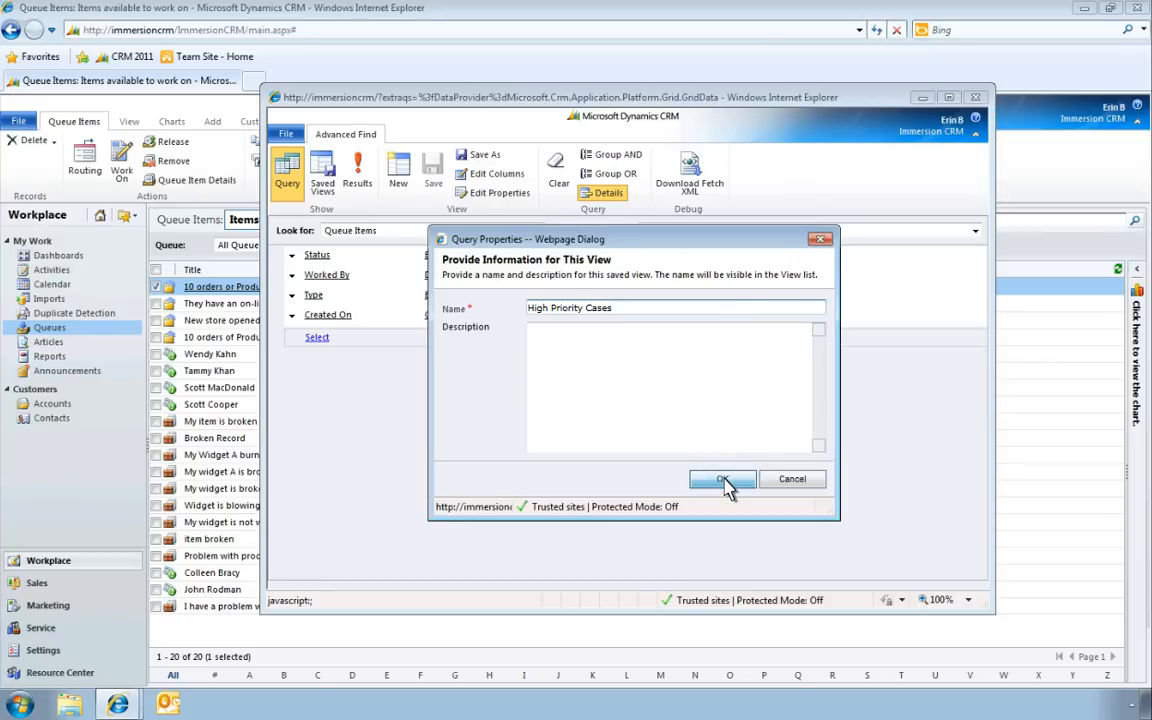
click(722, 478)
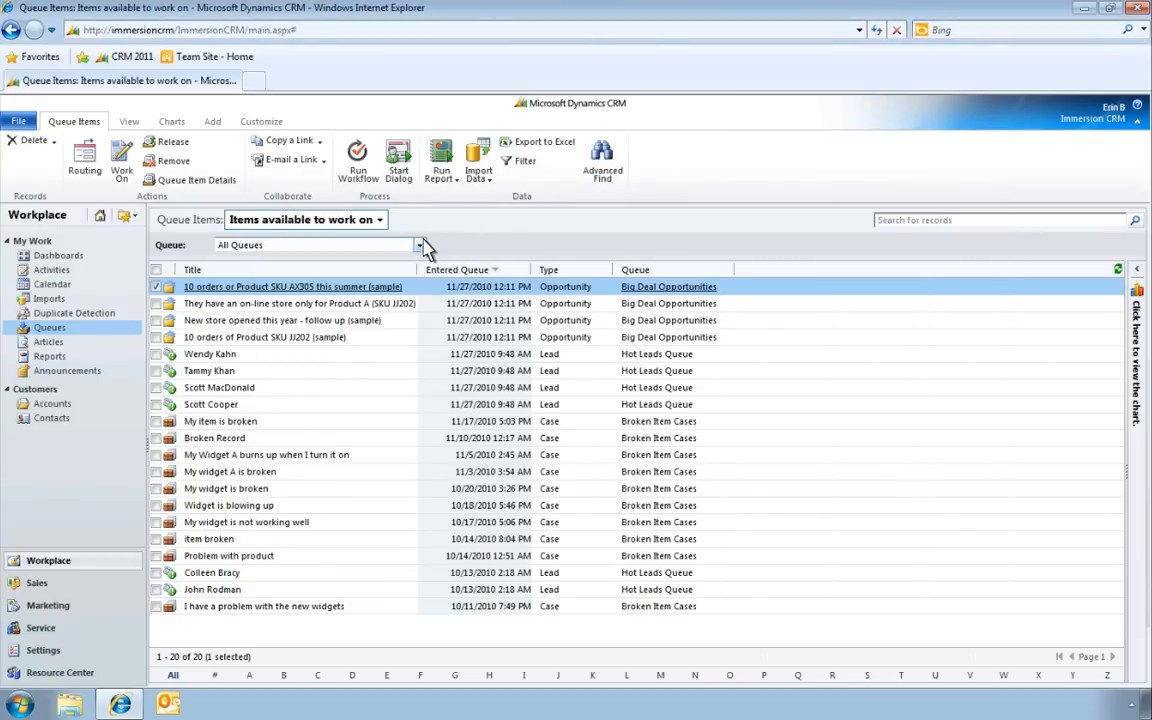
Step: Filter the queue items list to the High Priority Cases queue, showing its six cases
click(420, 244)
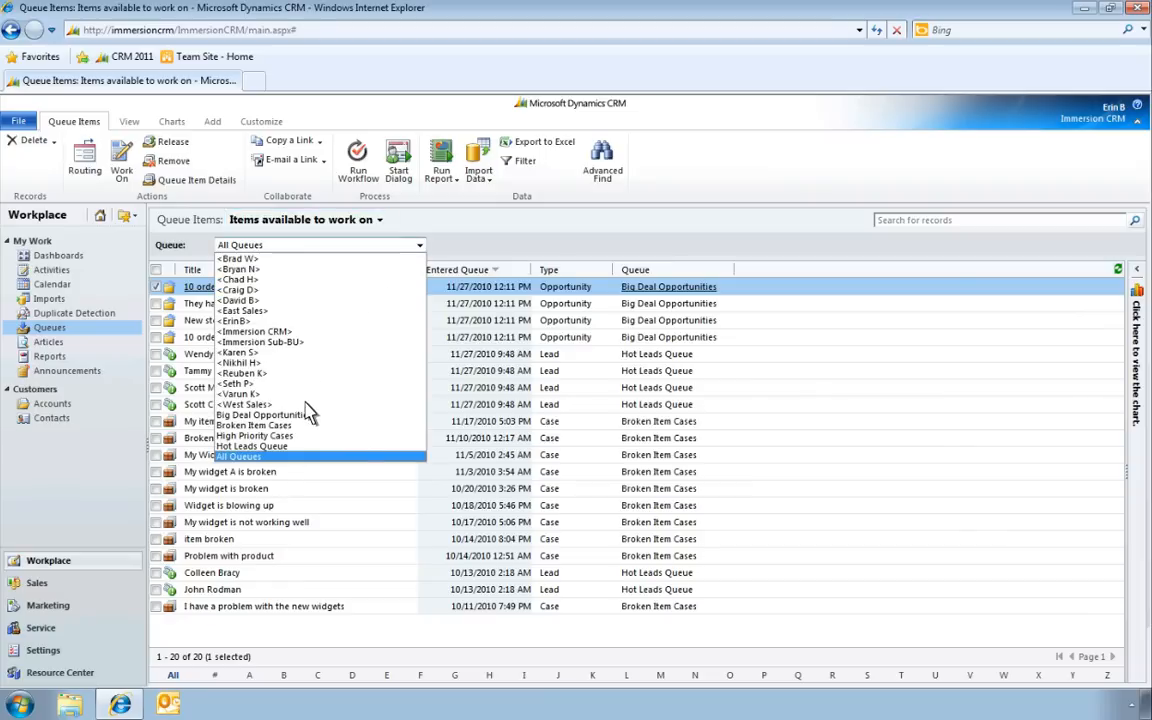
click(256, 436)
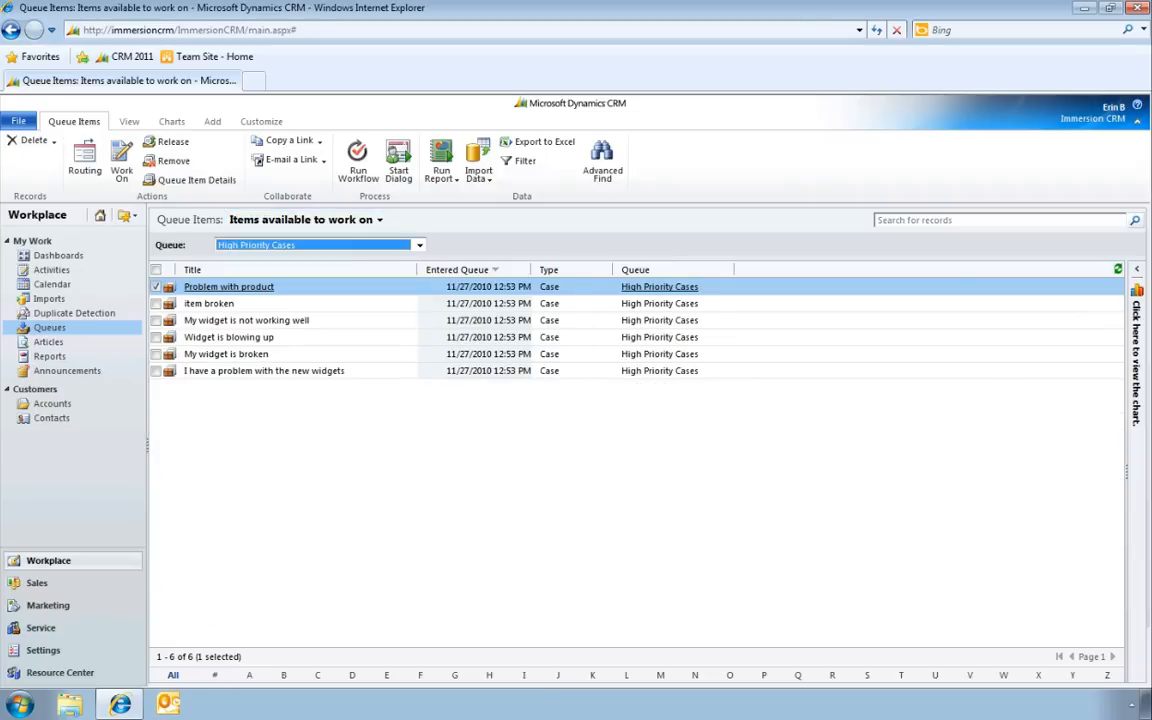